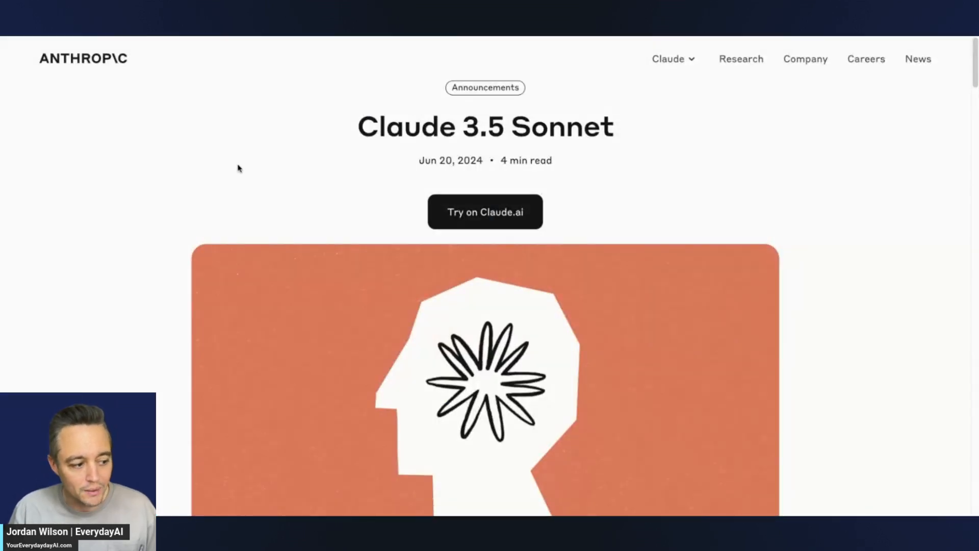
{"action": "mouse_move", "coordinate": [182, 184]}
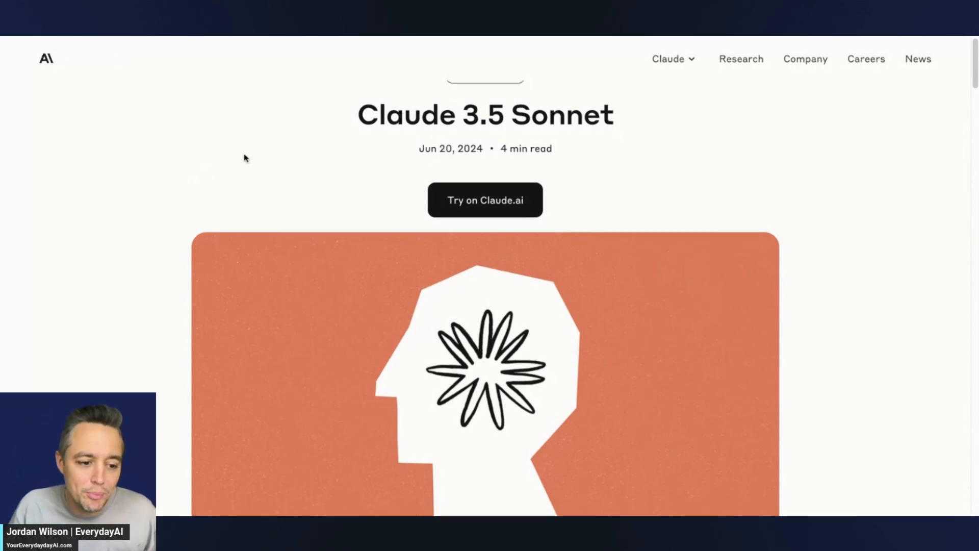
- Draft a prompt asking for a simplified neural network in Python
{"action": "scroll", "scroll_direction": "down", "scroll_amount": 3}
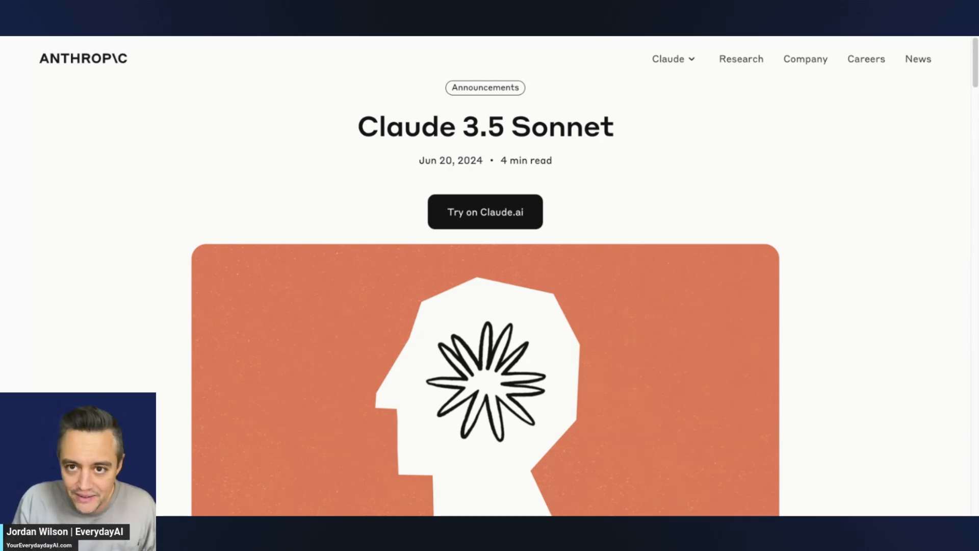
{"action": "scroll", "scroll_direction": "down", "scroll_amount": 3}
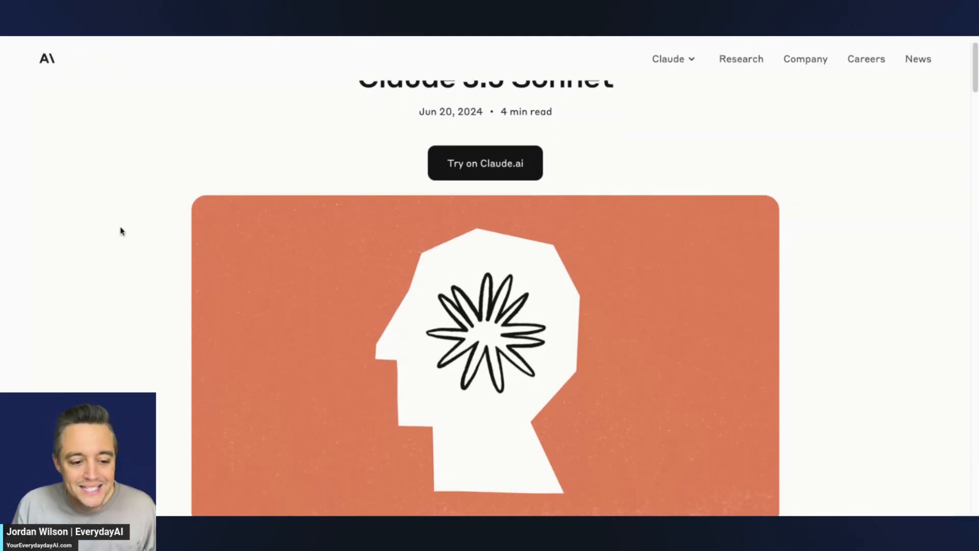
{"action": "scroll", "scroll_direction": "down", "scroll_amount": 3}
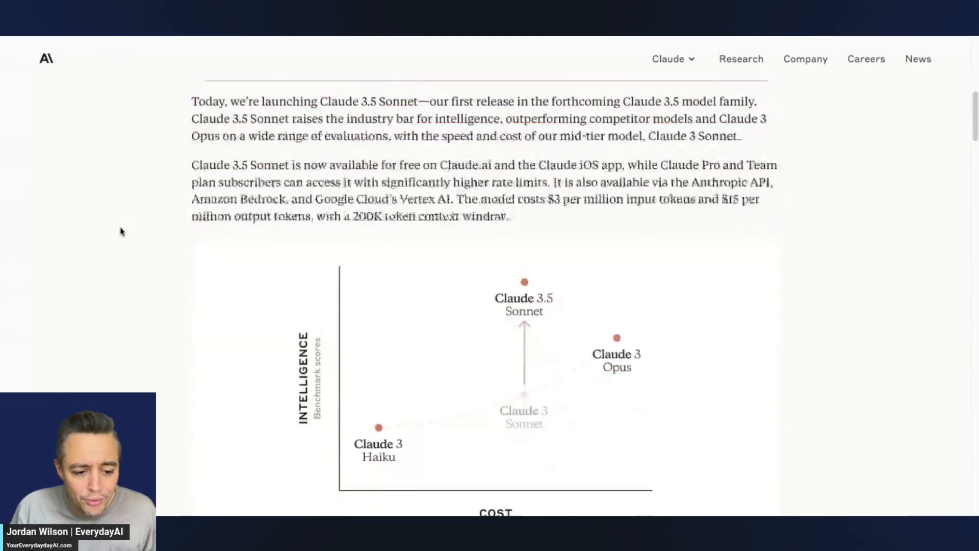
{"action": "scroll", "scroll_direction": "down", "scroll_amount": 3}
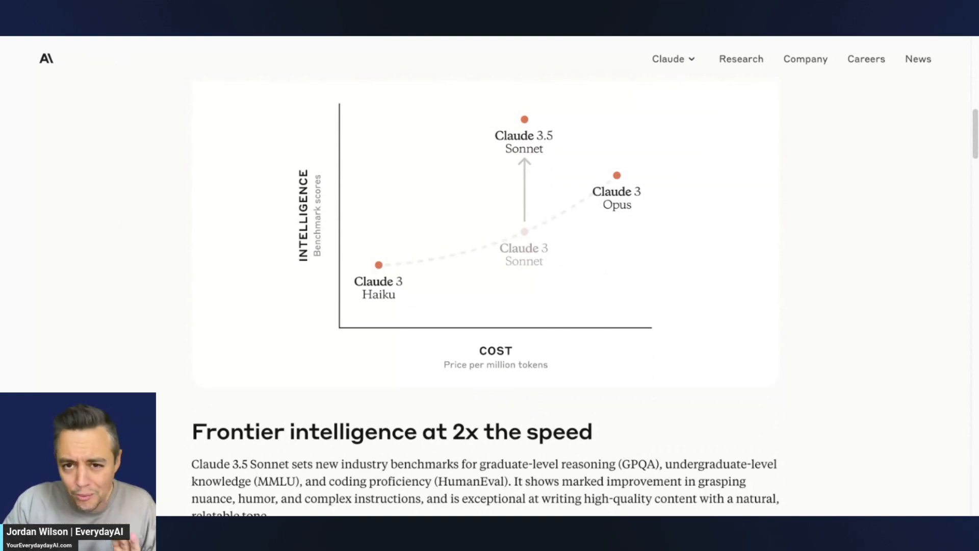
{"action": "mouse_move", "coordinate": [140, 240]}
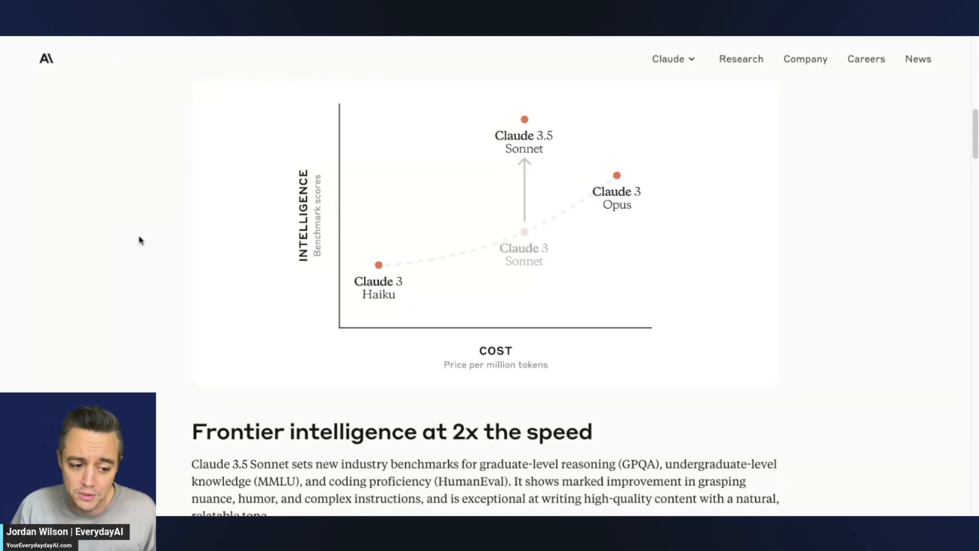
{"action": "mouse_move", "coordinate": [207, 263]}
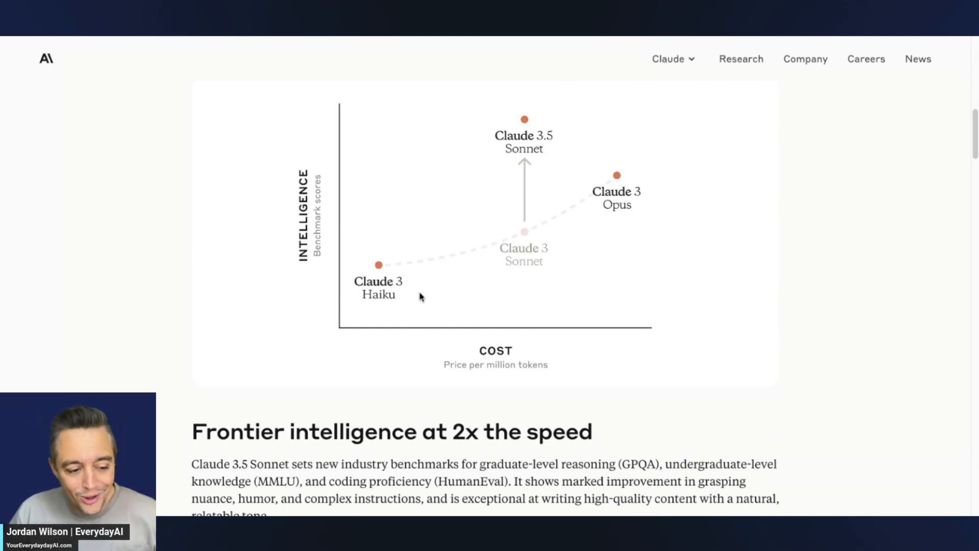
{"action": "mouse_move", "coordinate": [542, 262]}
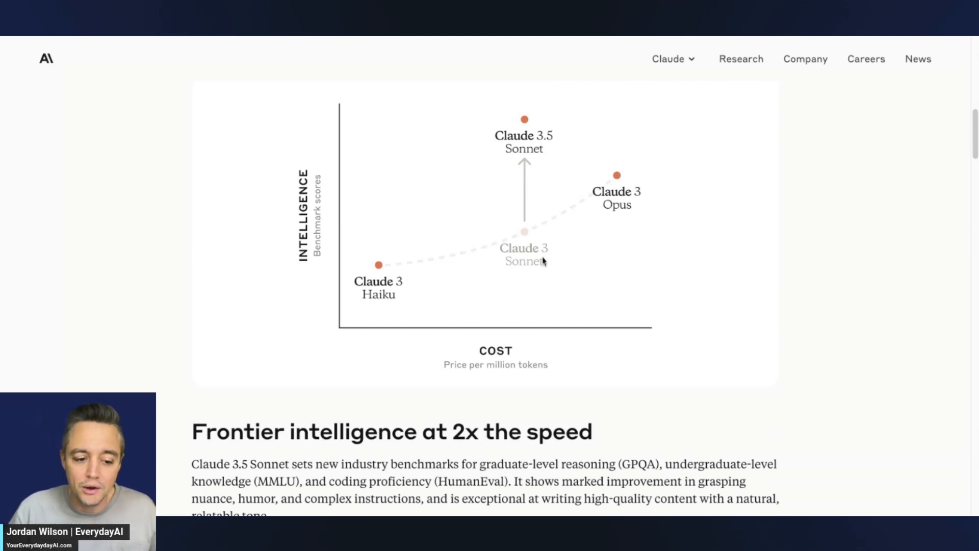
{"action": "mouse_move", "coordinate": [621, 186]}
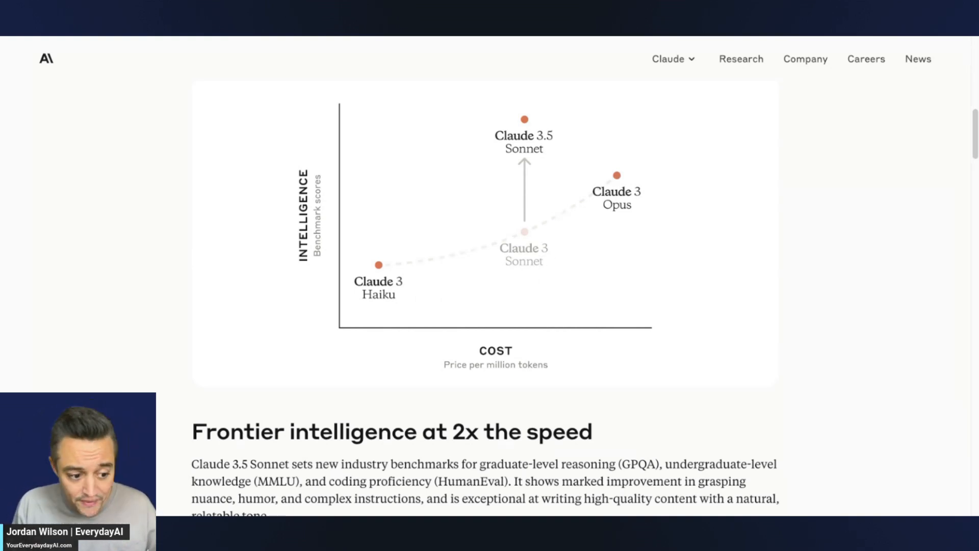
{"action": "mouse_move", "coordinate": [393, 287]}
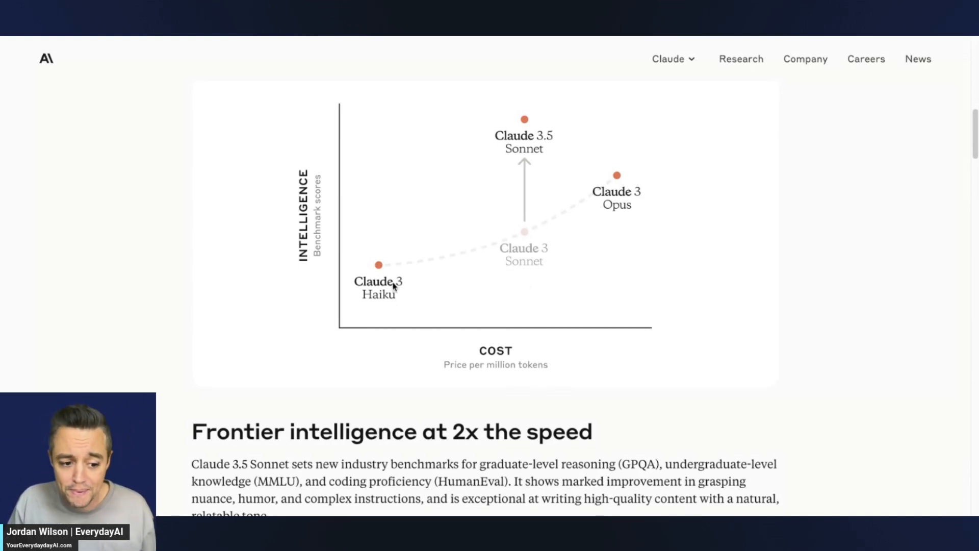
{"action": "mouse_move", "coordinate": [506, 268]}
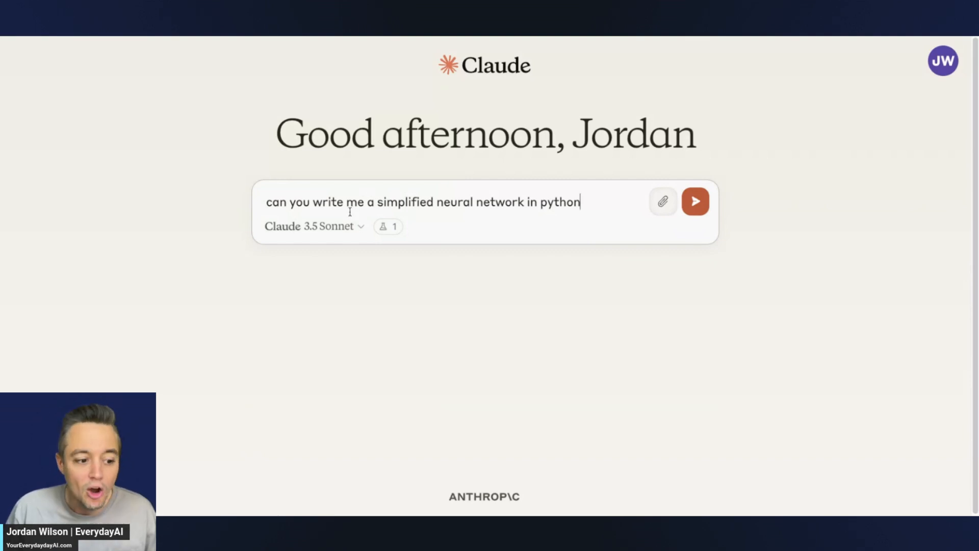
{"action": "left_click", "coordinate": [309, 226]}
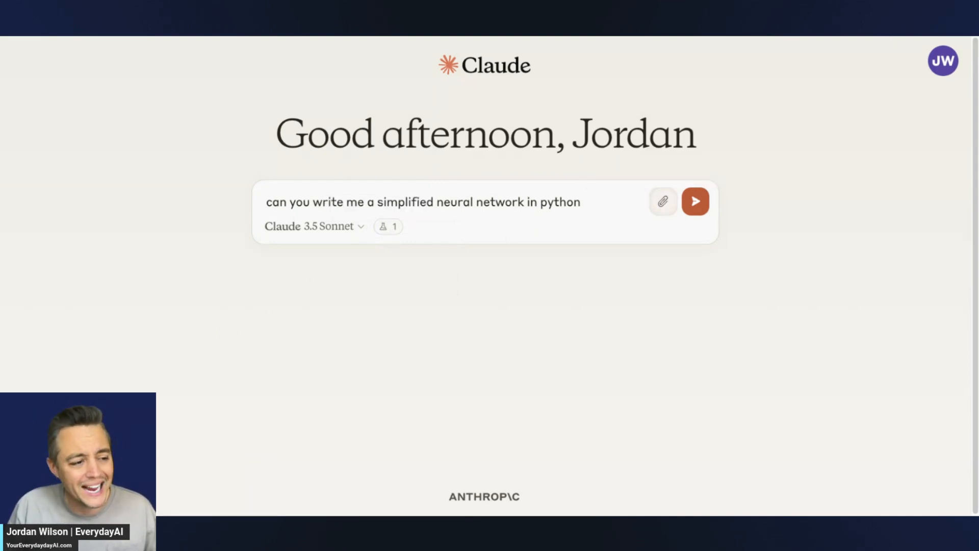
- Confirm Artifacts is switched on in Feature Preview settings
{"action": "left_click", "coordinate": [942, 60]}
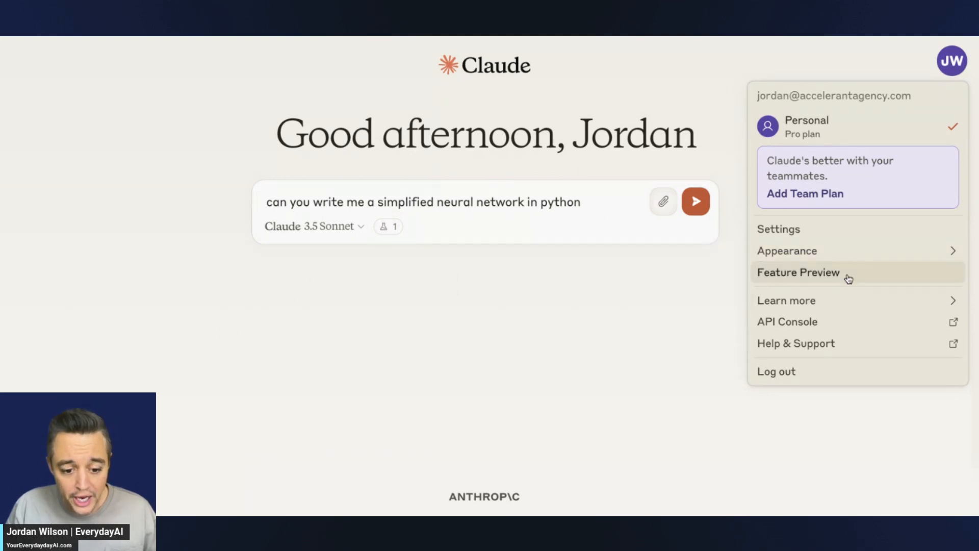
{"action": "left_click", "coordinate": [798, 271]}
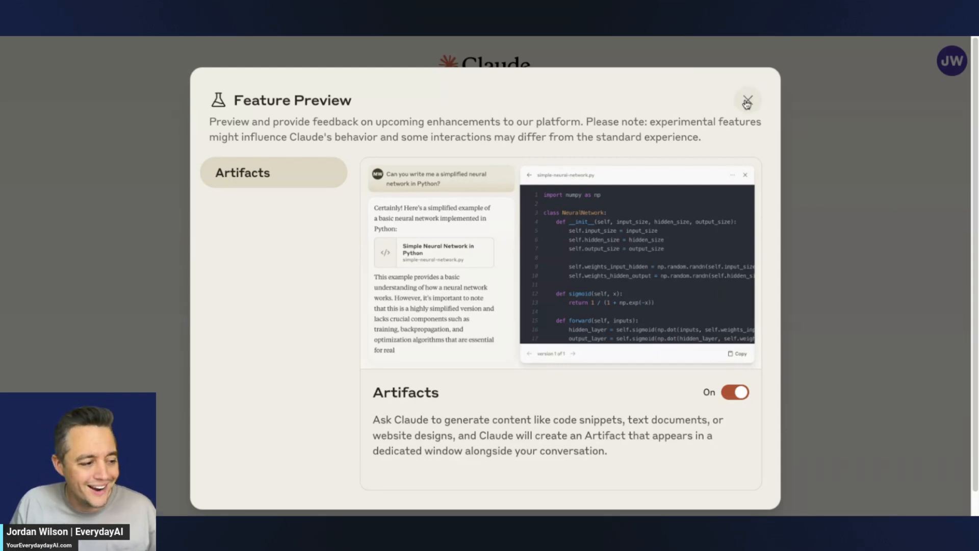
{"action": "left_click", "coordinate": [746, 100]}
{"action": "type", "text": "can you write me a simplified neural network in python"}
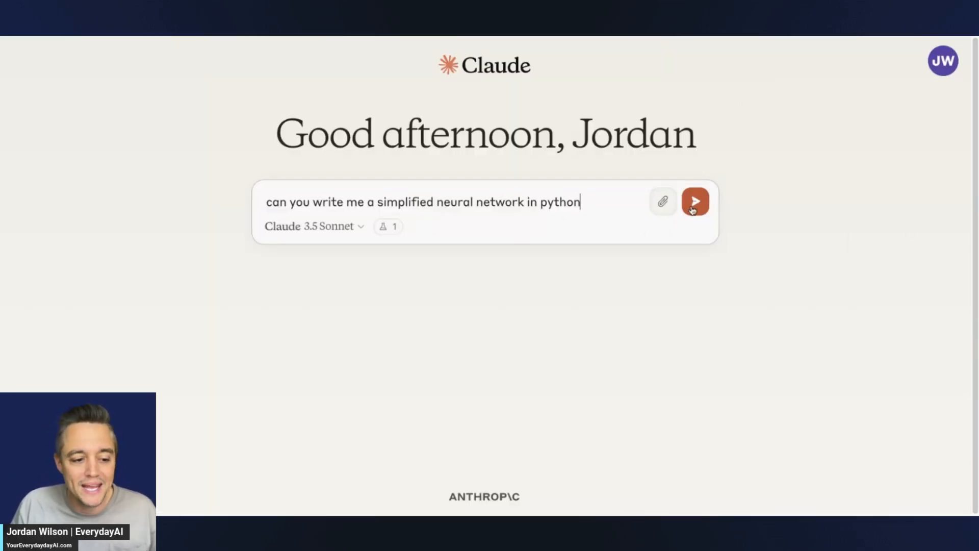
- Send the neural network prompt and scroll through the Simple Neural Network code artifact
{"action": "left_click", "coordinate": [695, 201]}
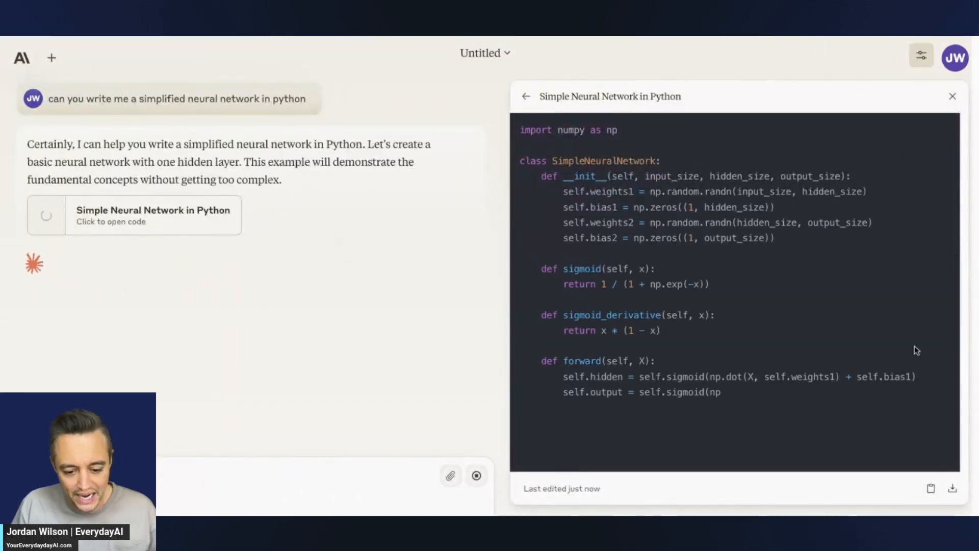
{"action": "scroll", "scroll_direction": "down", "scroll_amount": 3}
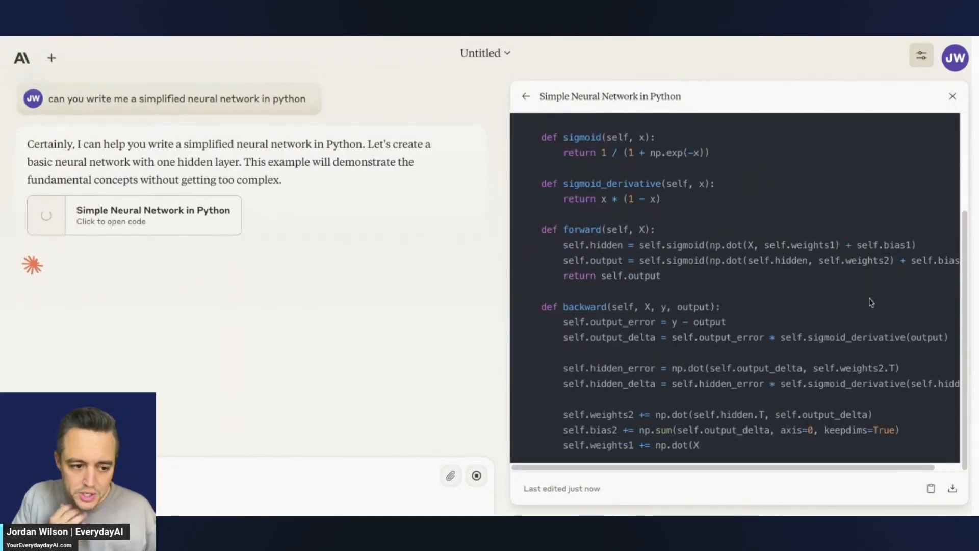
{"action": "scroll", "scroll_direction": "down", "scroll_amount": 3}
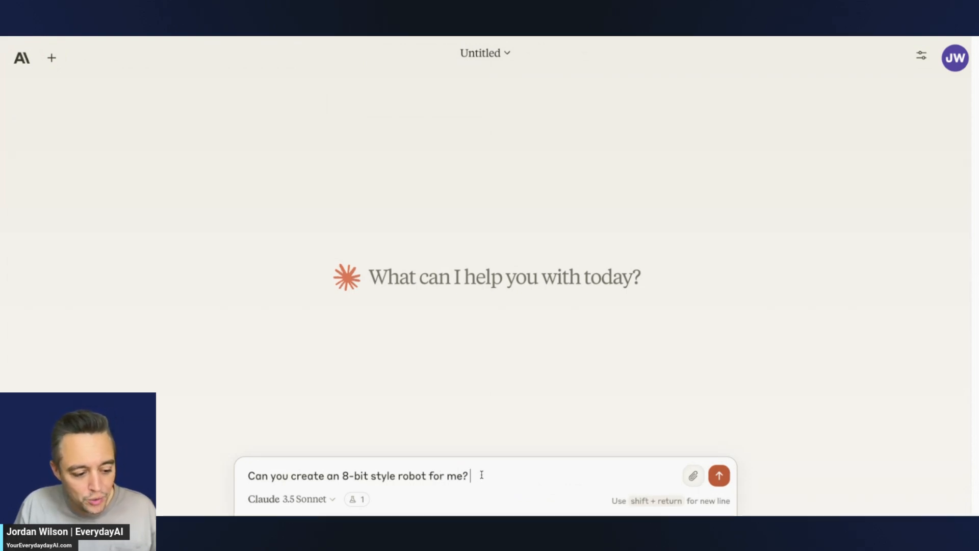
- Send the 8-bit robot prompt and open the generated robot SVG artifact
{"action": "left_click", "coordinate": [718, 475]}
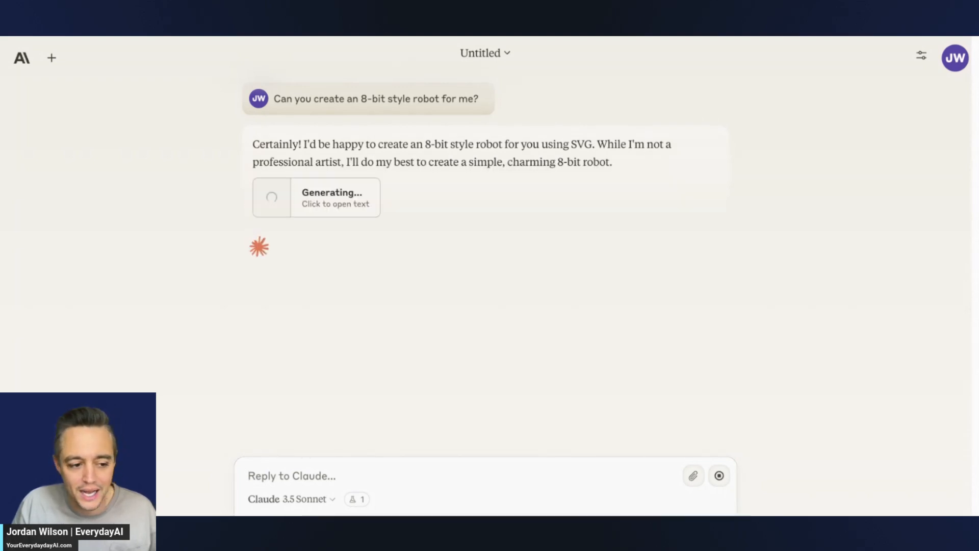
{"action": "left_click", "coordinate": [315, 197]}
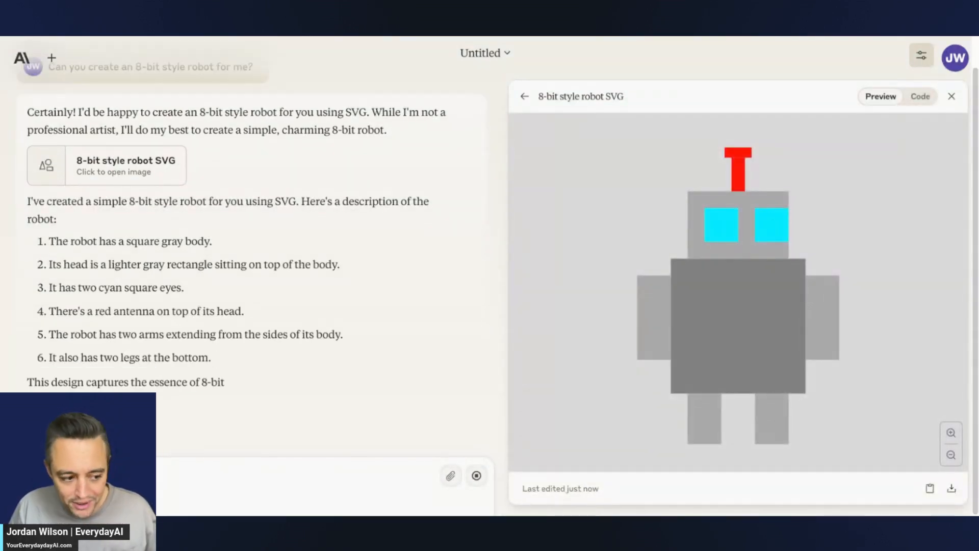
{"action": "scroll", "scroll_direction": "down", "scroll_amount": 3}
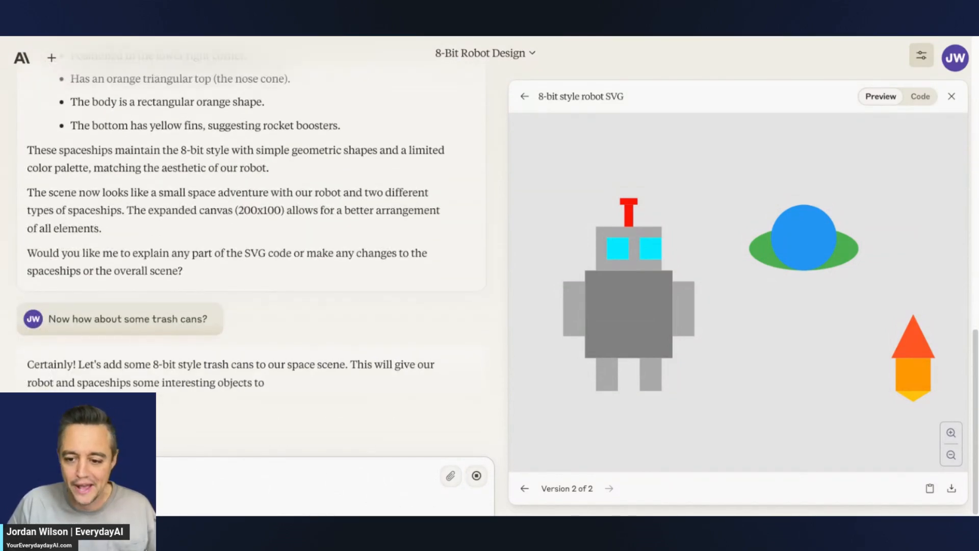
- Review the trash-can SVG scene, then request a Space Cleanup side-scrolling game
{"action": "left_click", "coordinate": [919, 96]}
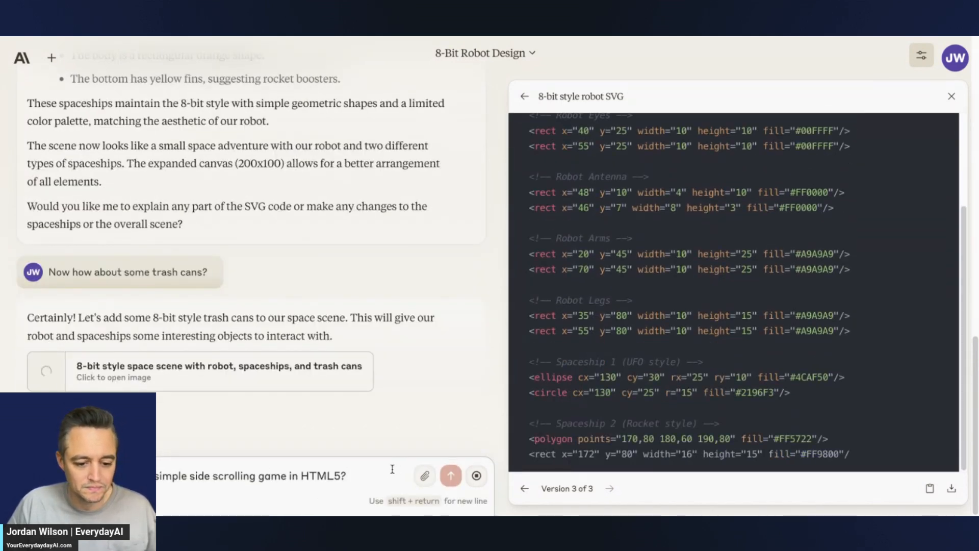
{"action": "scroll", "scroll_direction": "down", "scroll_amount": 3}
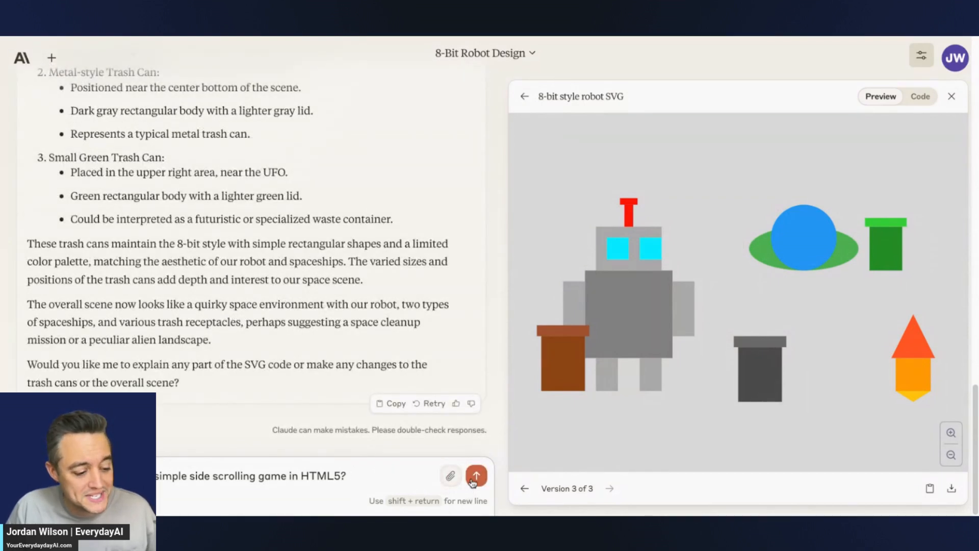
{"action": "left_click", "coordinate": [475, 476]}
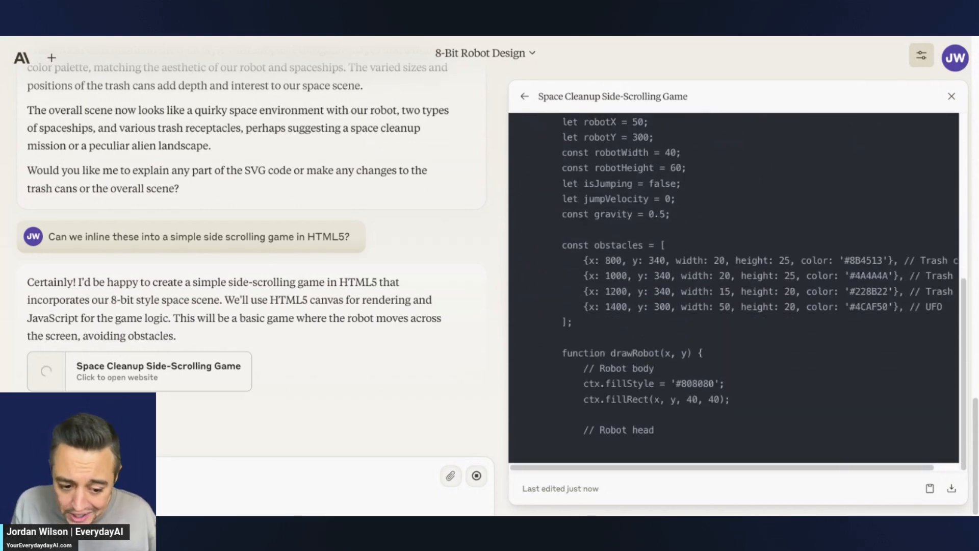
{"action": "scroll", "scroll_direction": "down", "scroll_amount": 3}
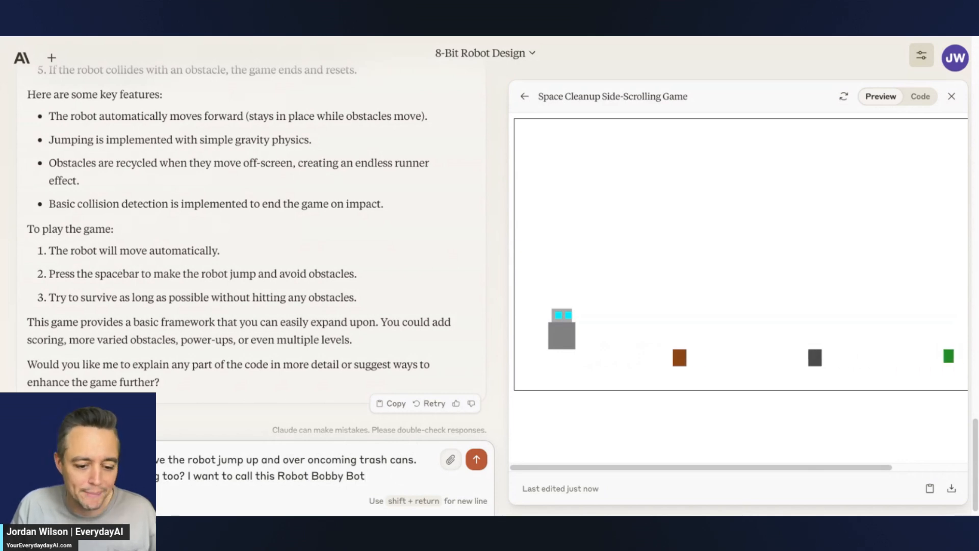
- Send the playable, styled Bobby Bot request and preview the resulting Space Cleanup Adventure
{"action": "left_click", "coordinate": [475, 458]}
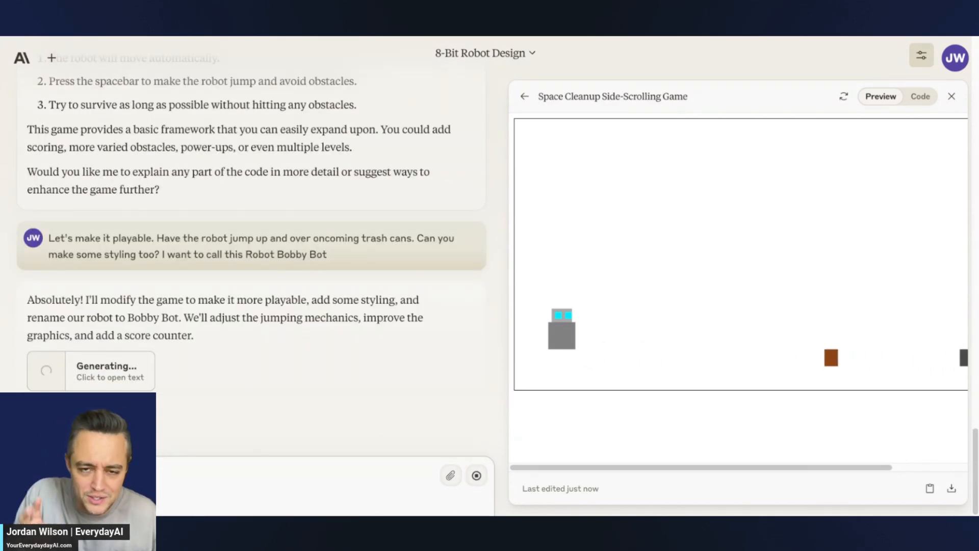
{"action": "left_click", "coordinate": [918, 97]}
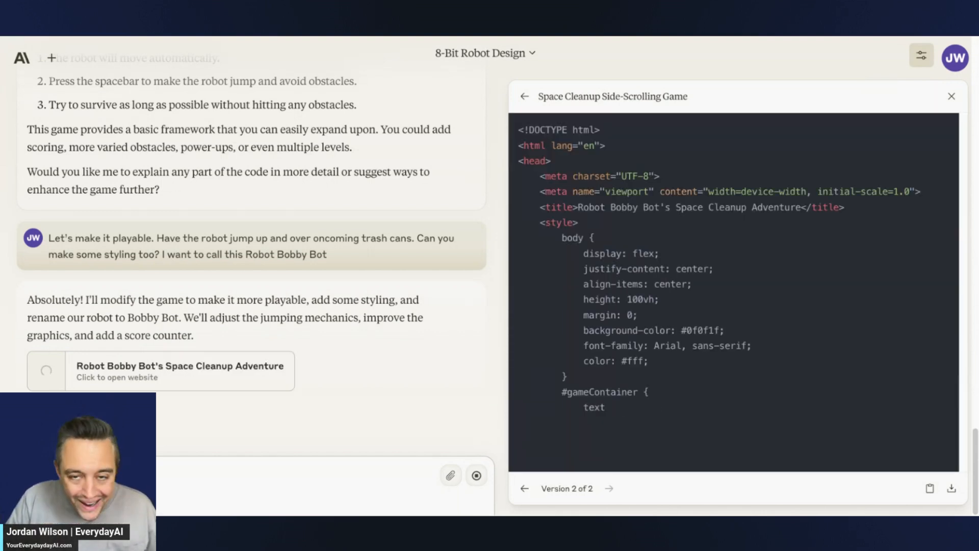
{"action": "scroll", "scroll_direction": "down", "scroll_amount": 3}
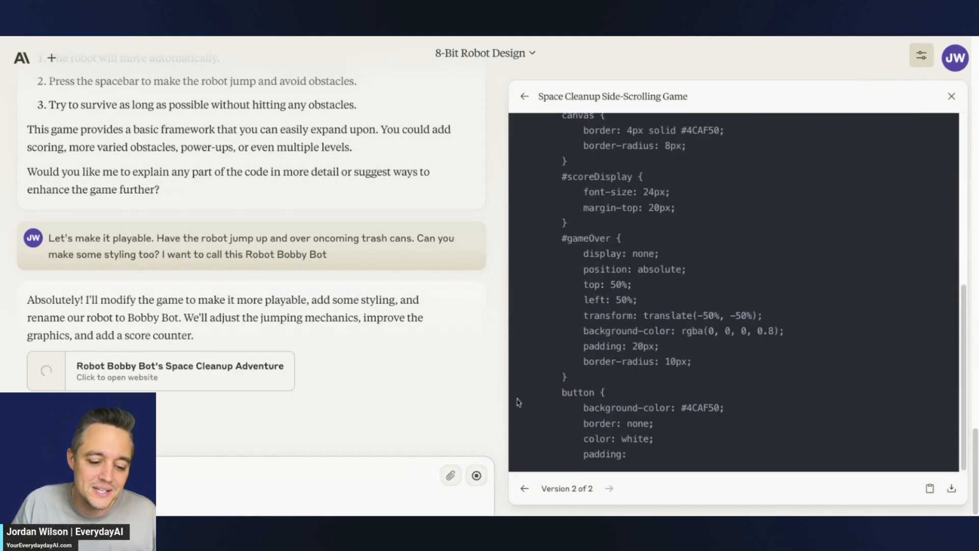
{"action": "scroll", "scroll_direction": "down", "scroll_amount": 3}
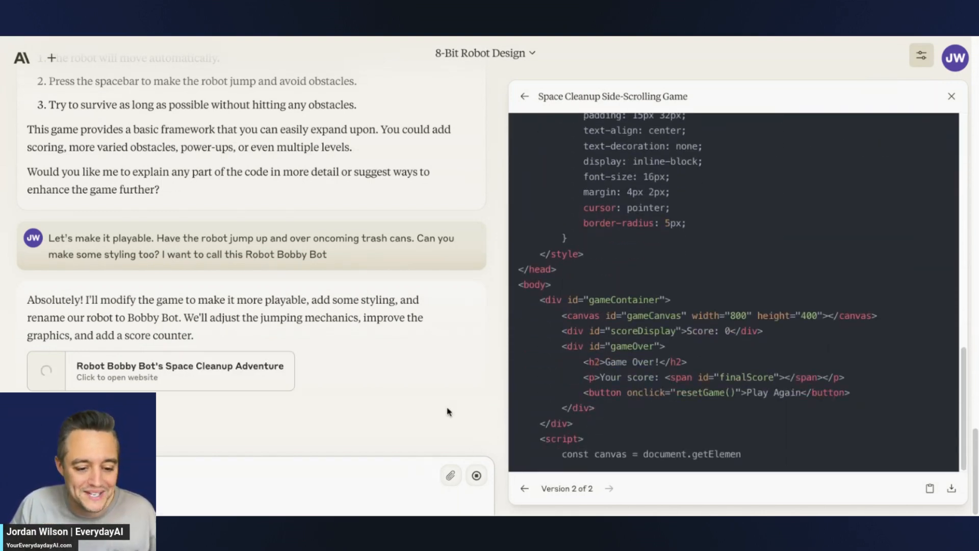
{"action": "scroll", "scroll_direction": "down", "scroll_amount": 3}
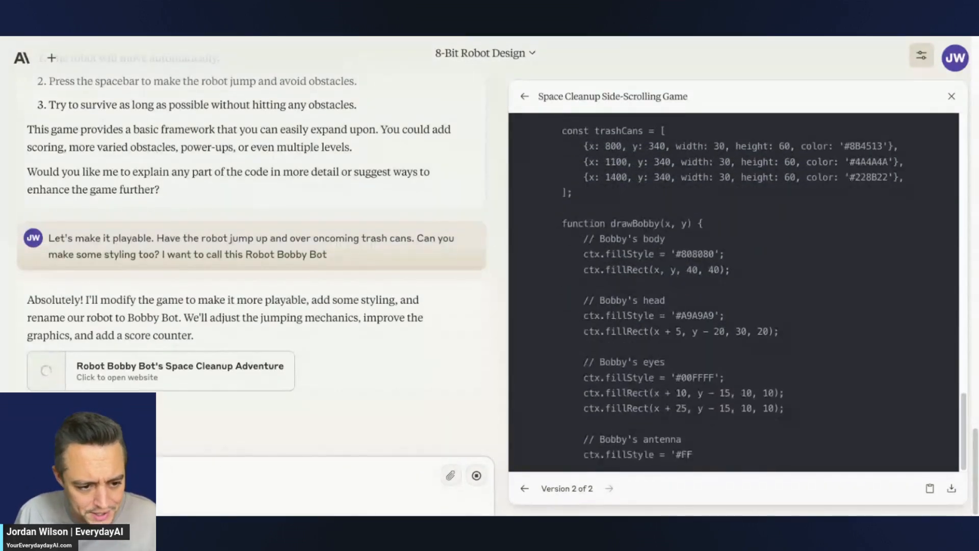
{"action": "scroll", "scroll_direction": "down", "scroll_amount": 3}
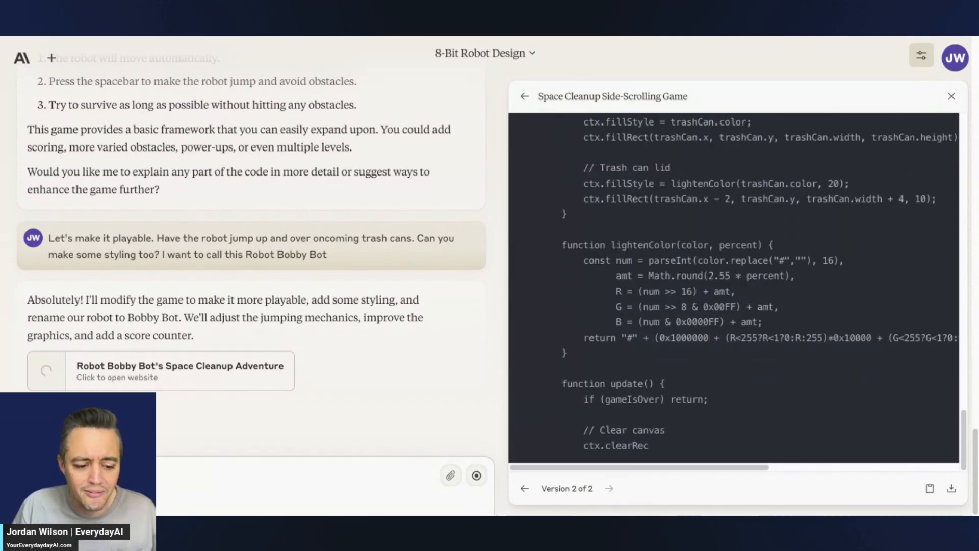
{"action": "scroll", "scroll_direction": "down", "scroll_amount": 3}
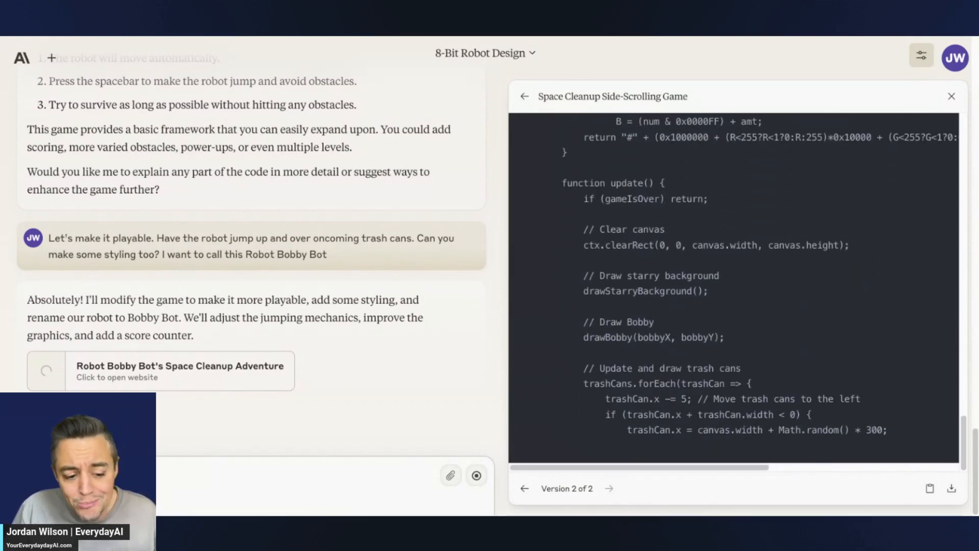
{"action": "scroll", "scroll_direction": "down", "scroll_amount": 3}
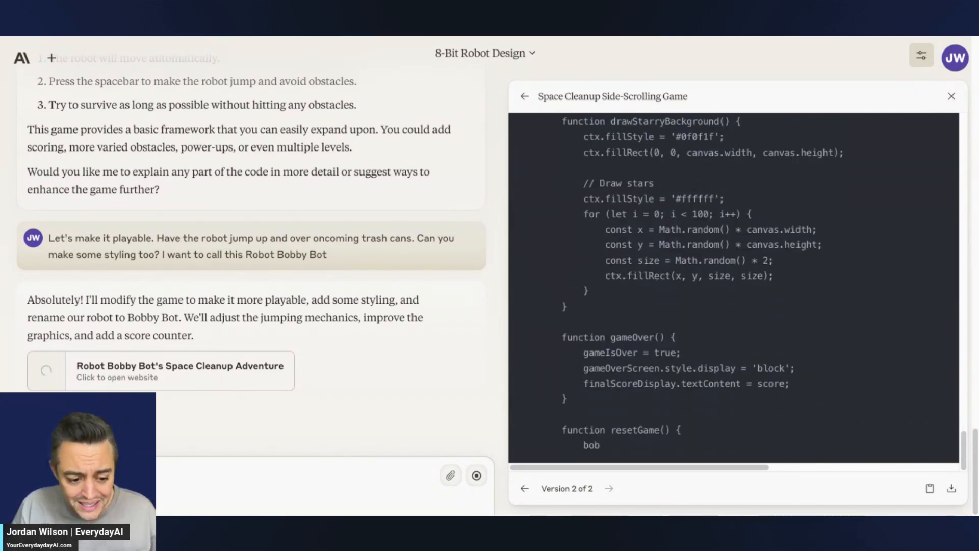
{"action": "scroll", "scroll_direction": "down", "scroll_amount": 3}
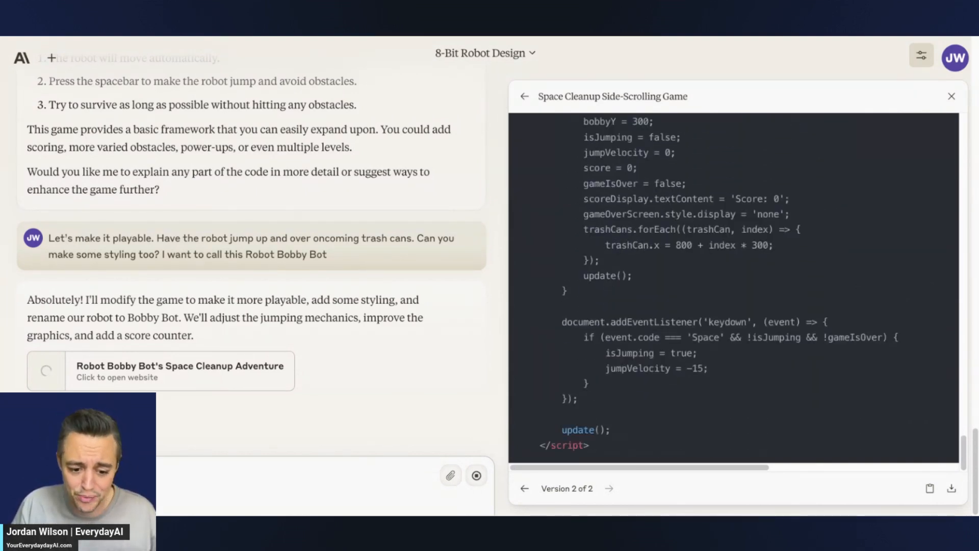
{"action": "left_click", "coordinate": [879, 96]}
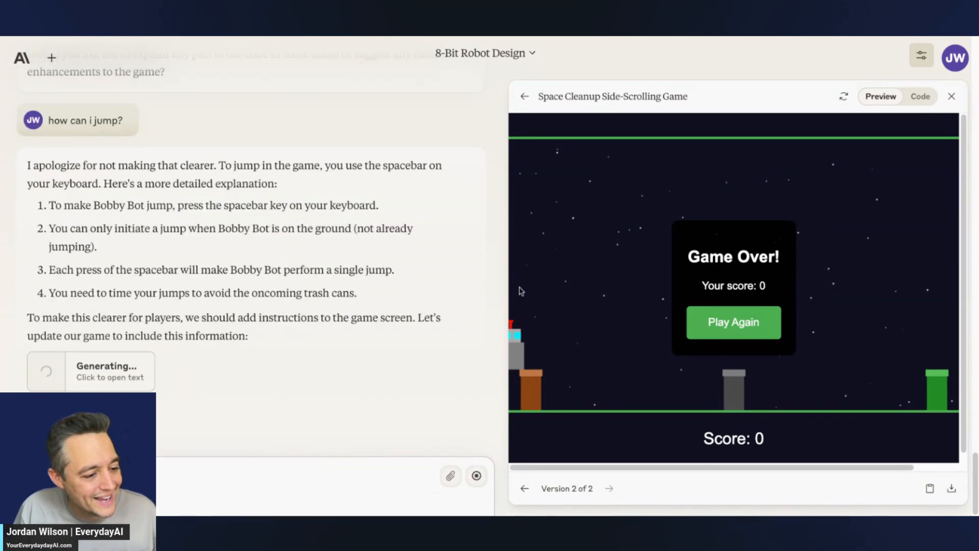
- Open game version 3 and scroll through its spacebar jump-instruction code
{"action": "left_click", "coordinate": [919, 96]}
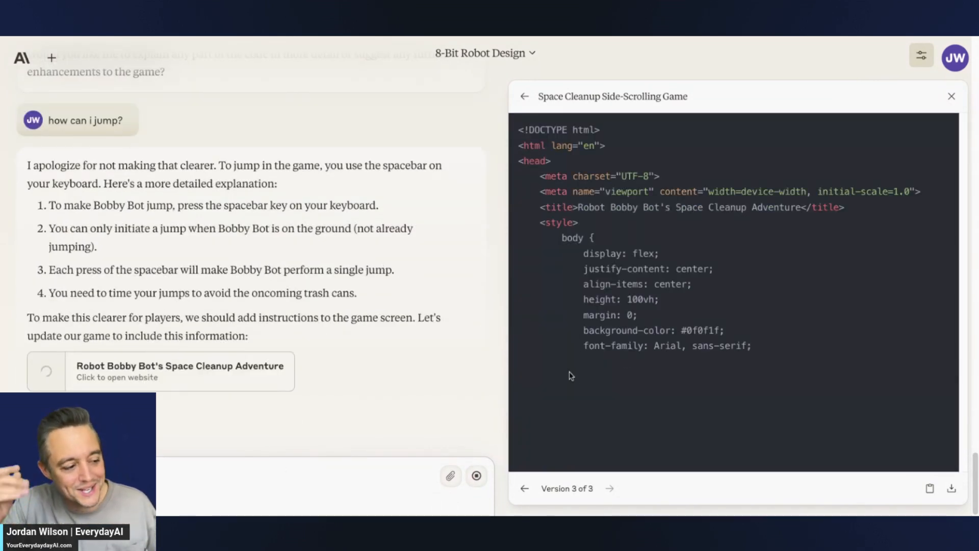
{"action": "scroll", "scroll_direction": "down", "scroll_amount": 3}
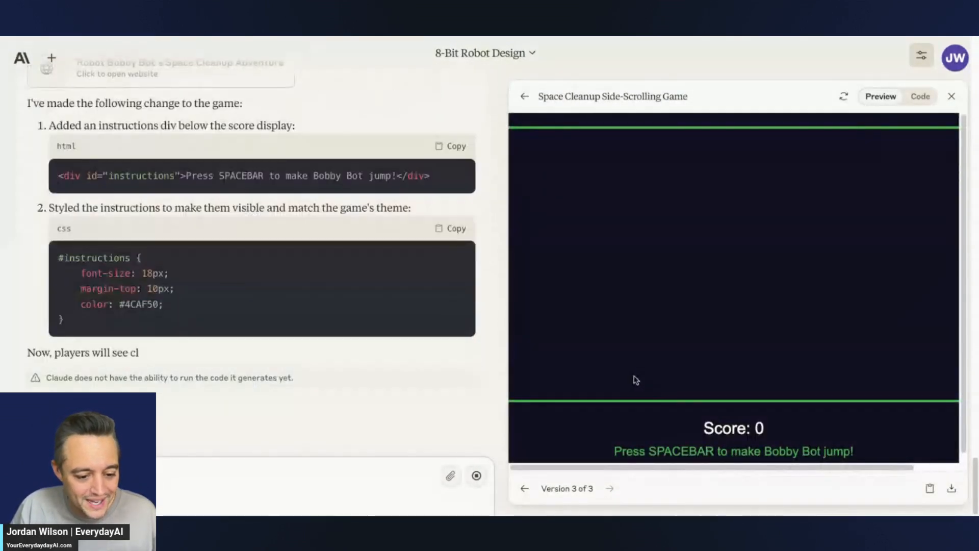
{"action": "scroll", "scroll_direction": "down", "scroll_amount": 3}
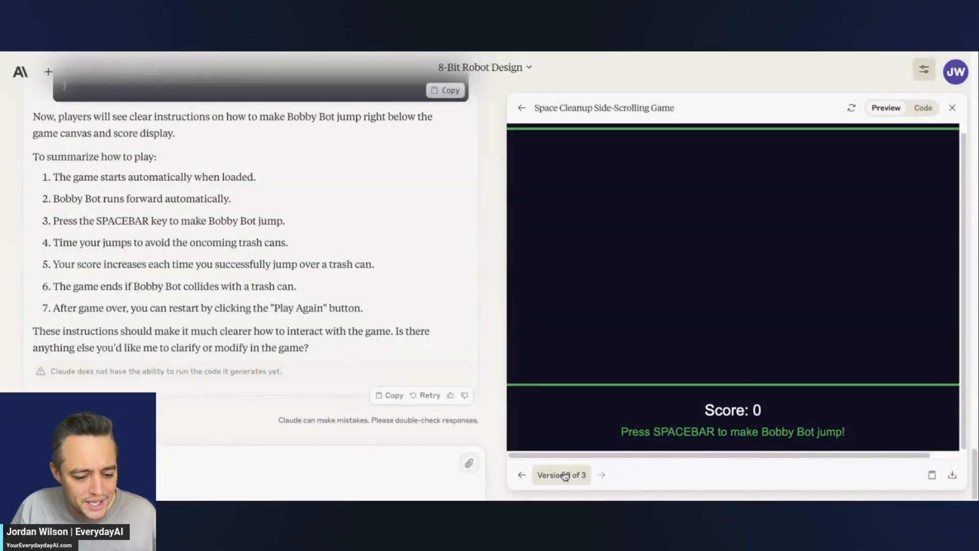
{"action": "left_click", "coordinate": [521, 475]}
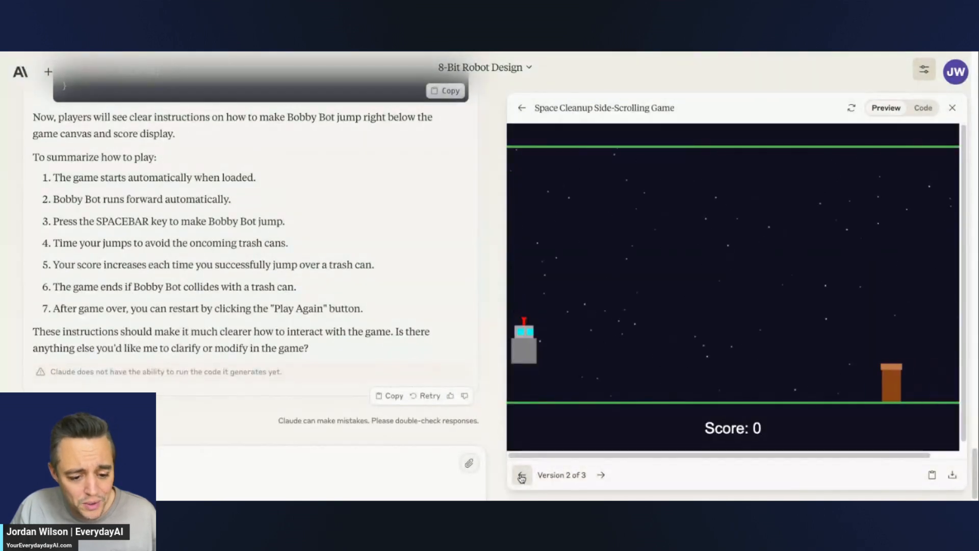
{"action": "left_click", "coordinate": [521, 474]}
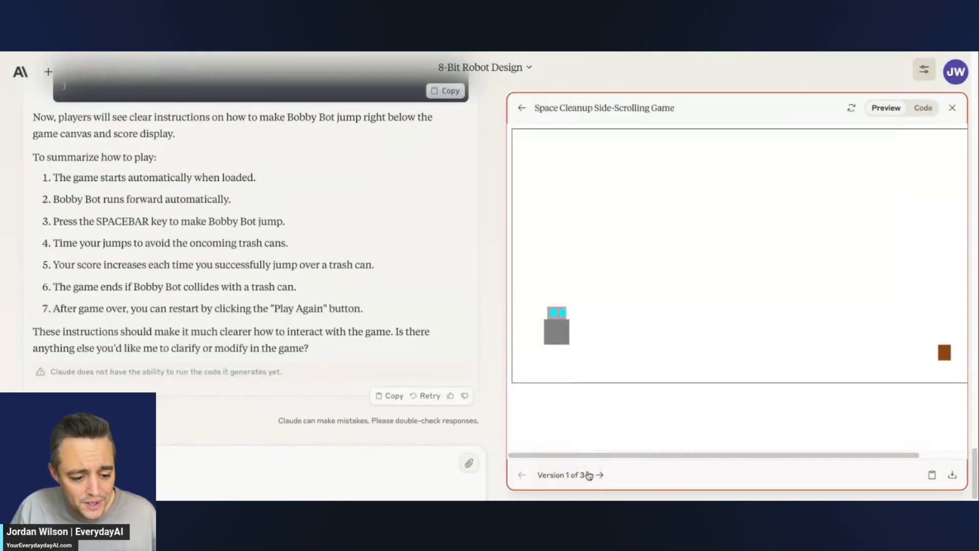
{"action": "left_click", "coordinate": [598, 475]}
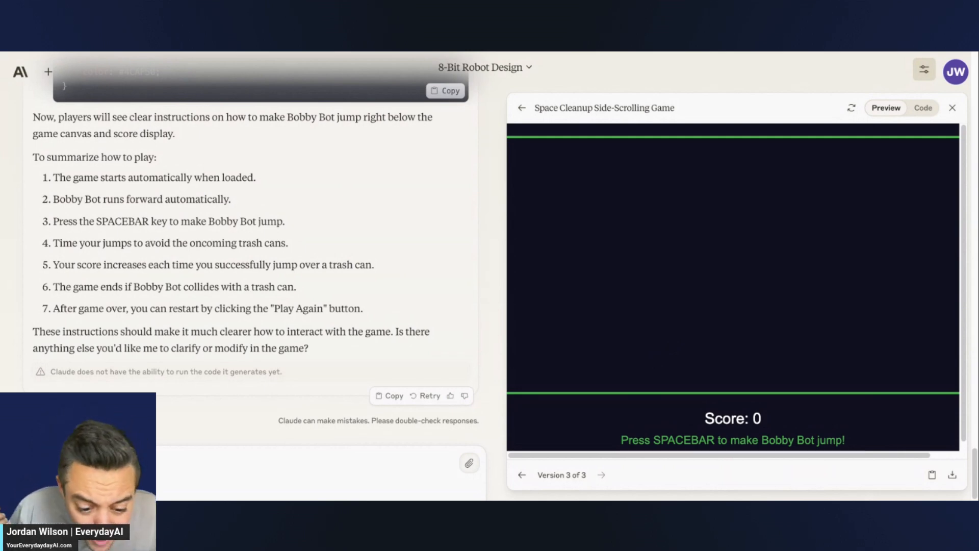
{"action": "mouse_move", "coordinate": [631, 377]}
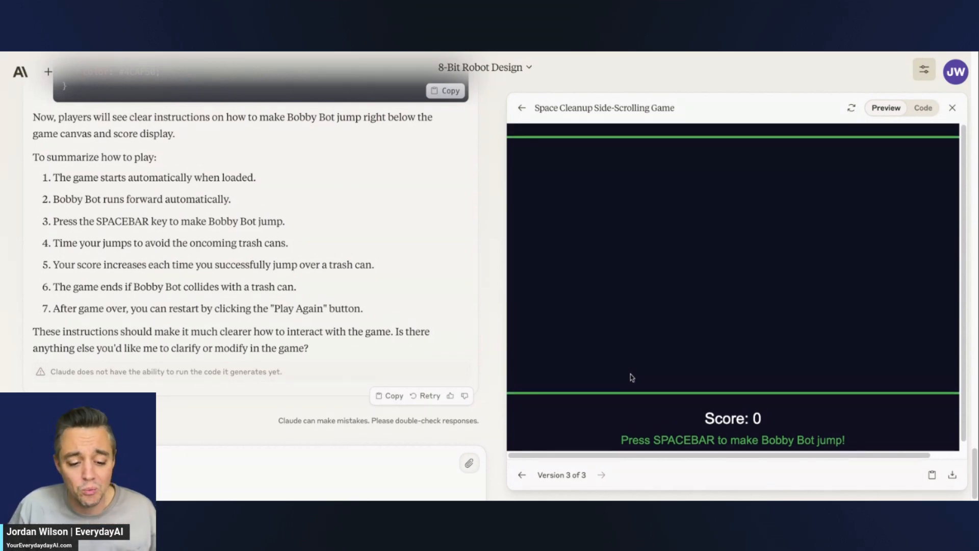
{"action": "mouse_move", "coordinate": [20, 72]}
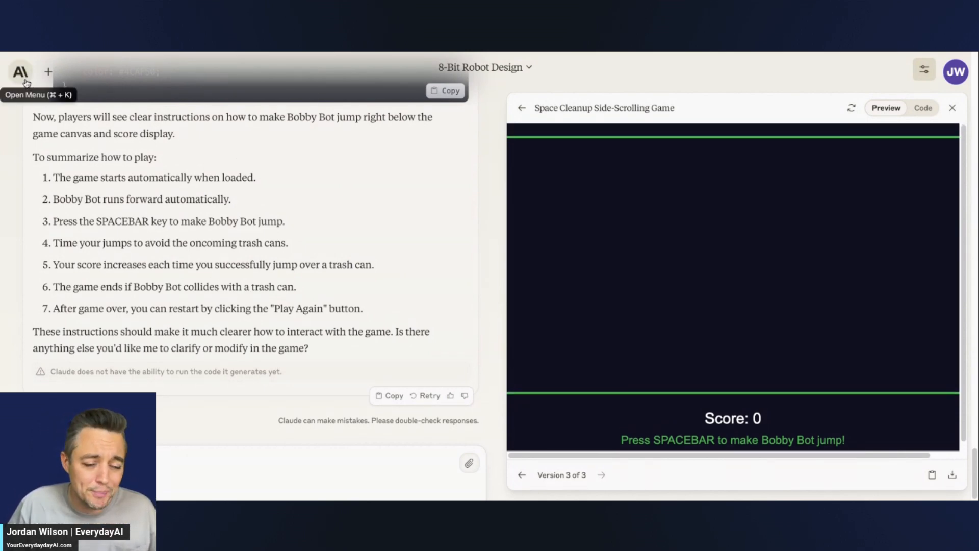
- Send a screenshot to a new chat with 'Convert this UI design to front-end code'
{"action": "left_click", "coordinate": [20, 72]}
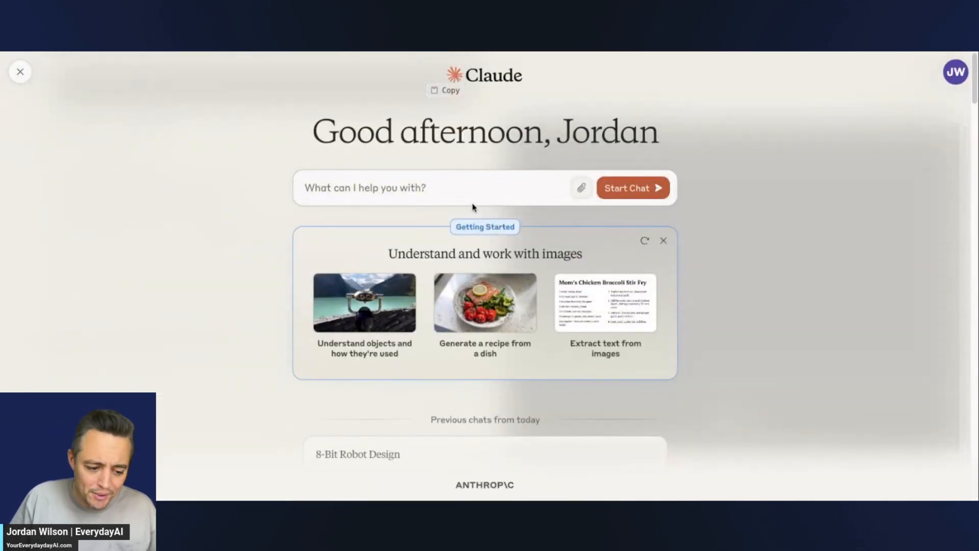
{"action": "mouse_move", "coordinate": [282, 80]}
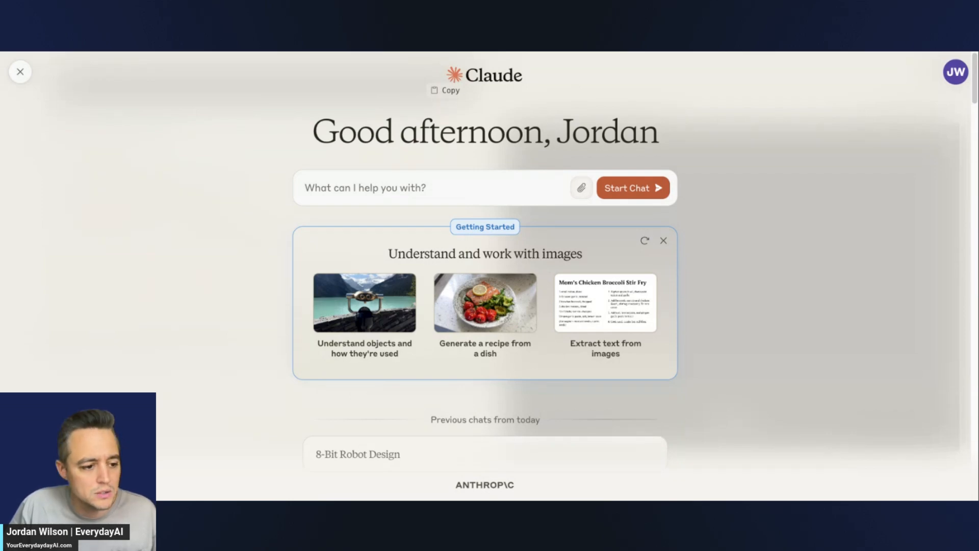
{"action": "type", "text": "Convert this UI design to front-end code"}
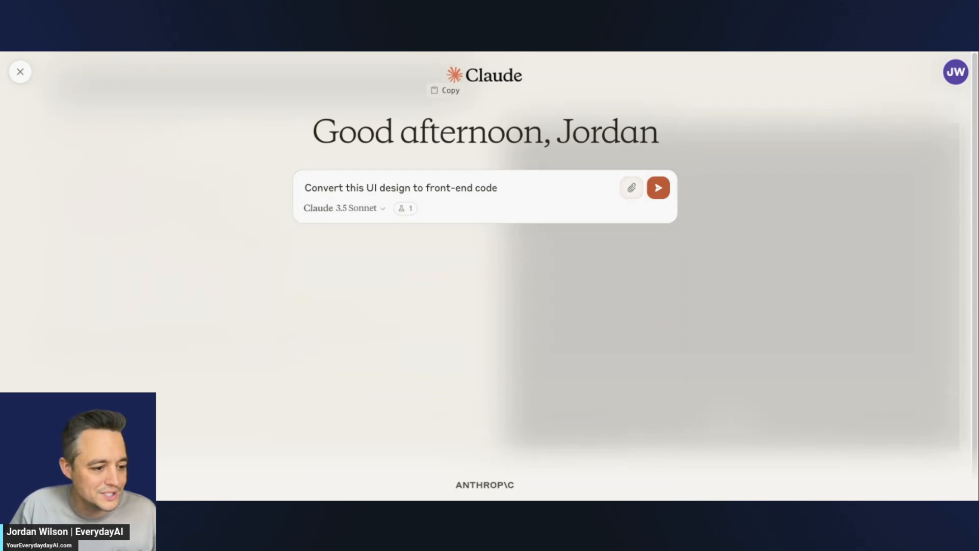
{"action": "mouse_move", "coordinate": [631, 187]}
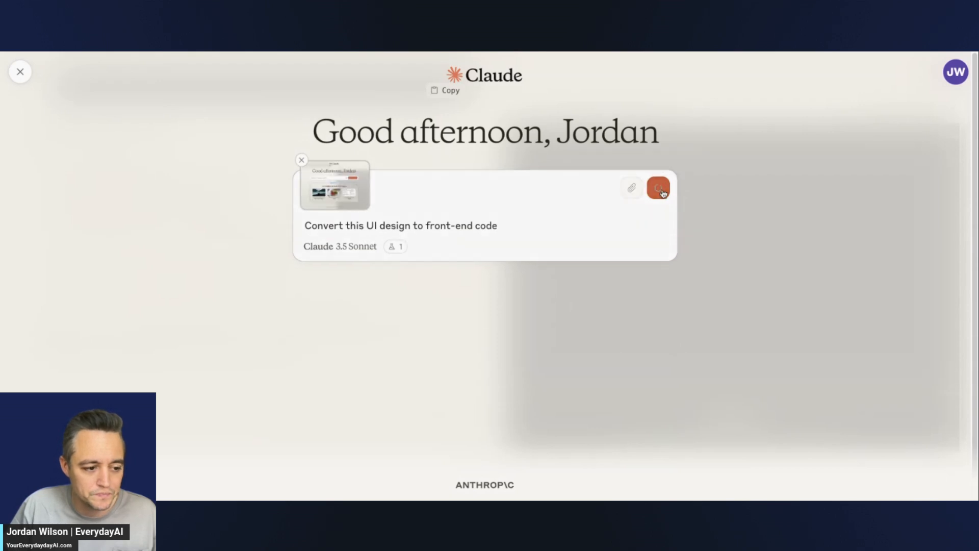
{"action": "left_click", "coordinate": [657, 188]}
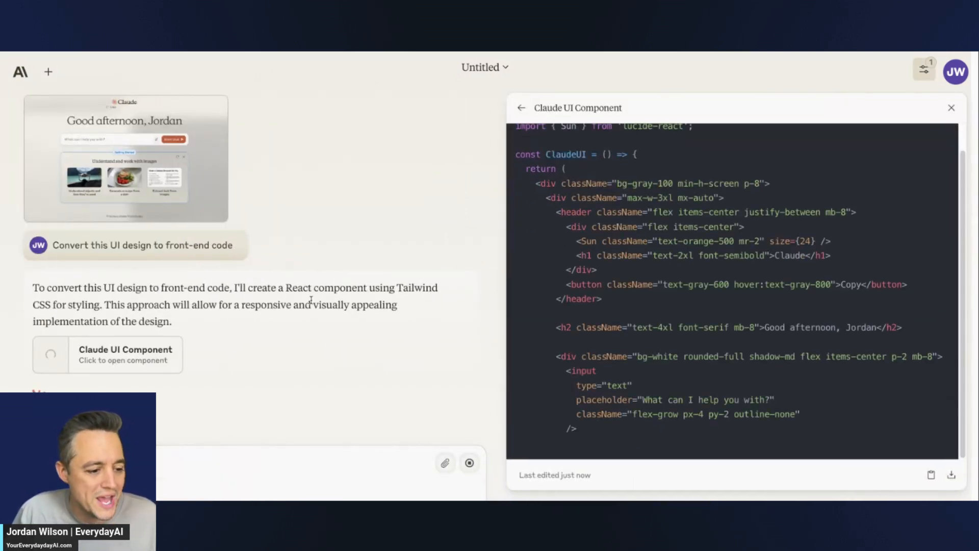
- Scroll through the finished Claude UI Component and view its homepage preview
{"action": "scroll", "scroll_direction": "down", "scroll_amount": 3}
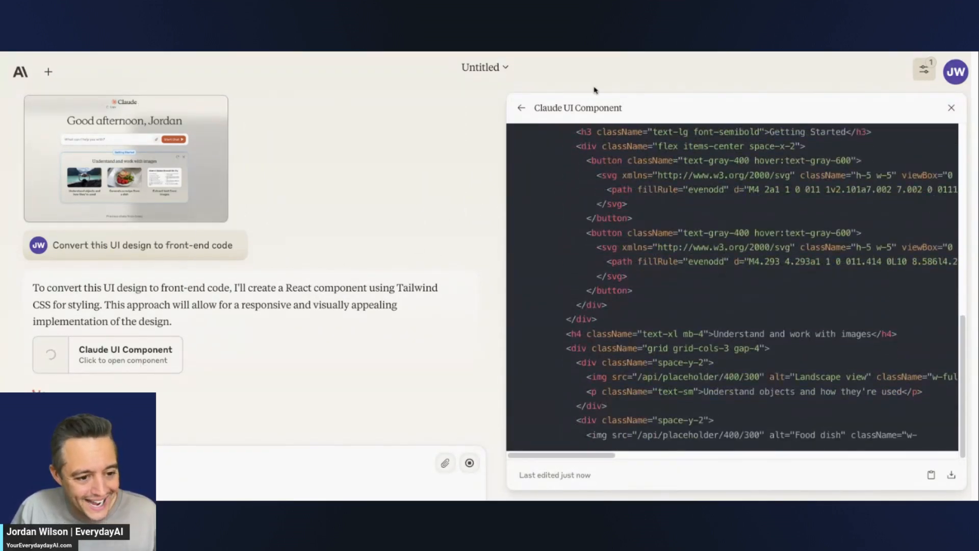
{"action": "scroll", "scroll_direction": "down", "scroll_amount": 3}
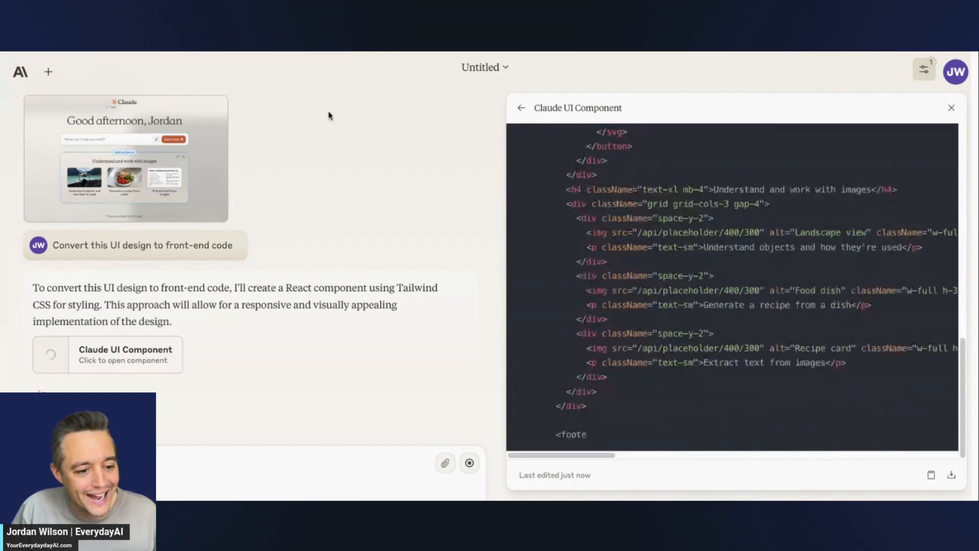
{"action": "left_click", "coordinate": [884, 107]}
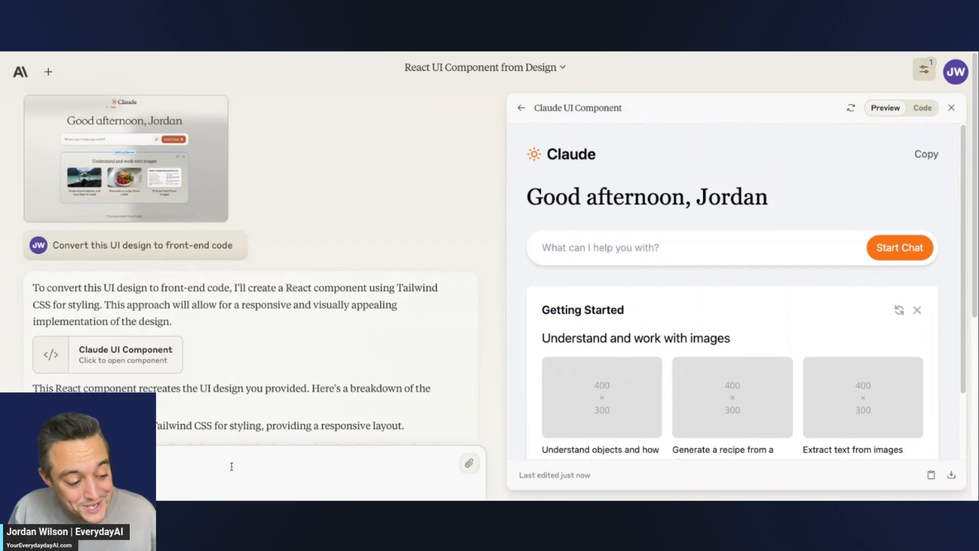
{"action": "mouse_move", "coordinate": [238, 475]}
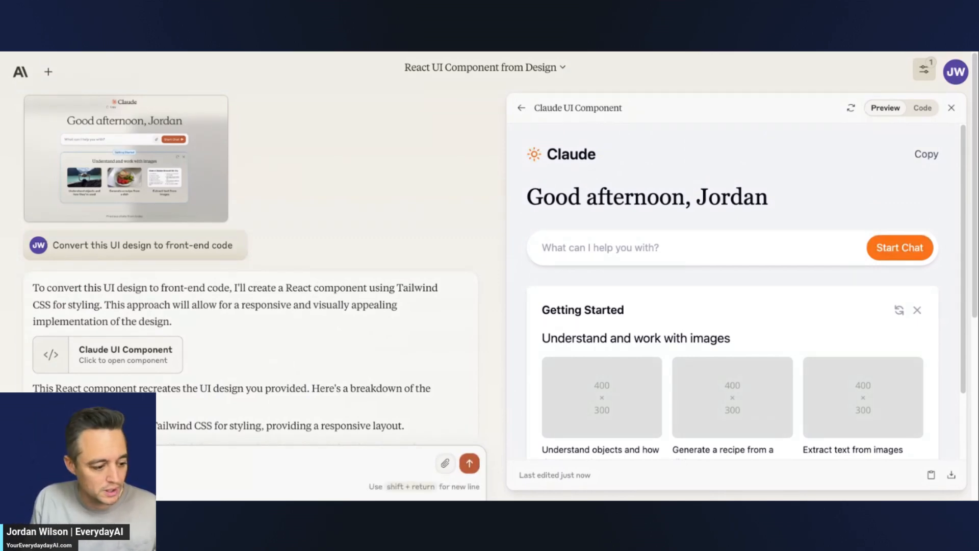
- Ask Claude to change orange to blue and add placeholder image blocks
{"action": "type", "text": "blue and put placeholder images in the image b"}
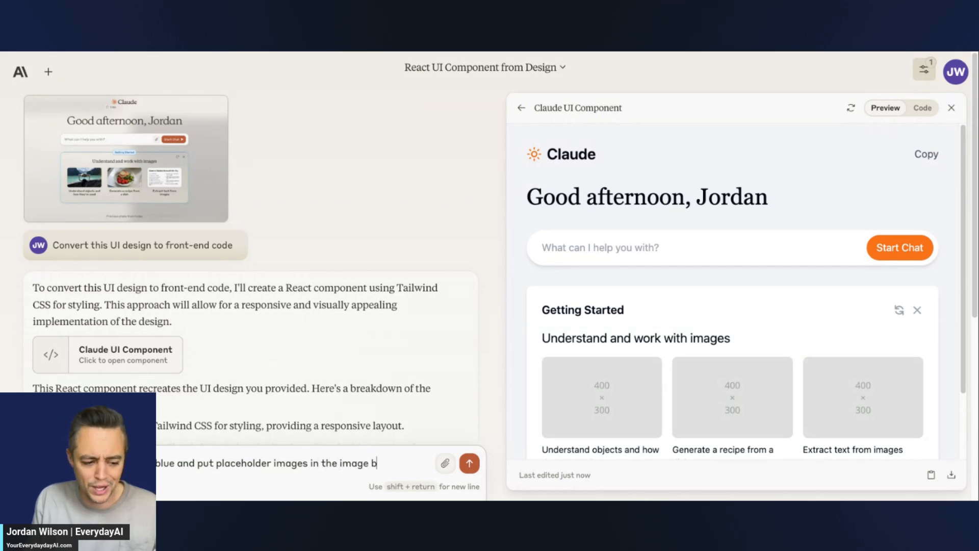
{"action": "type", "text": "locks"}
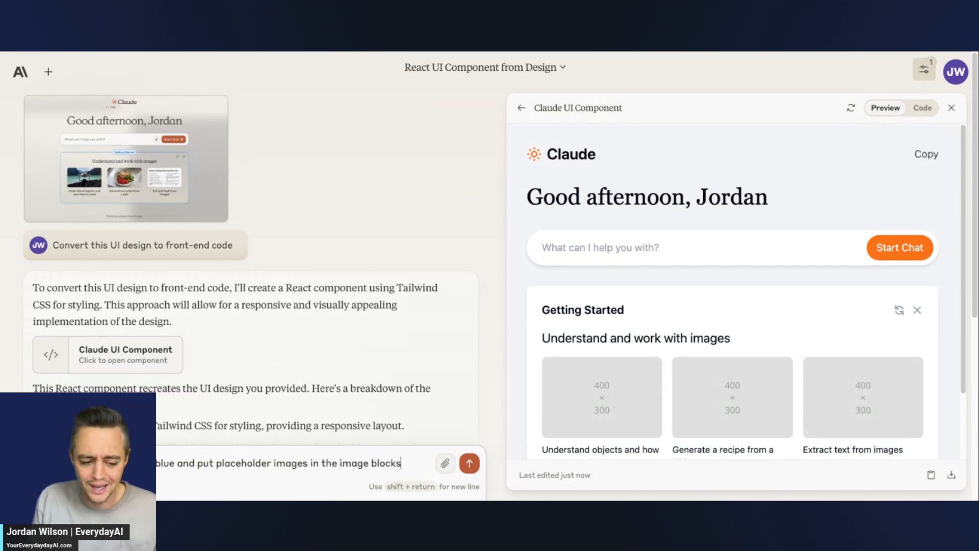
{"action": "left_click", "coordinate": [469, 462]}
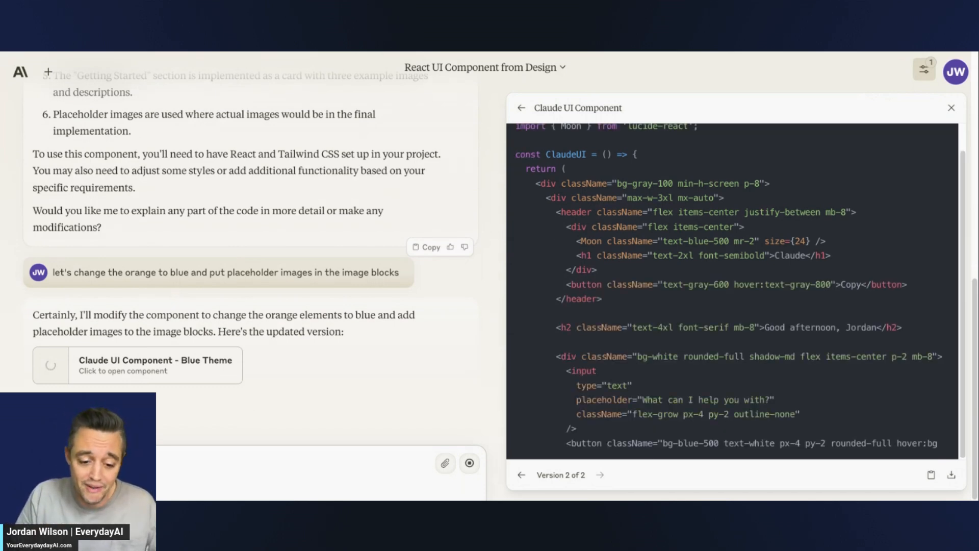
- Scroll the Blue Theme code until version 2 renders with a blue Start Chat button
{"action": "scroll", "scroll_direction": "down", "scroll_amount": 3}
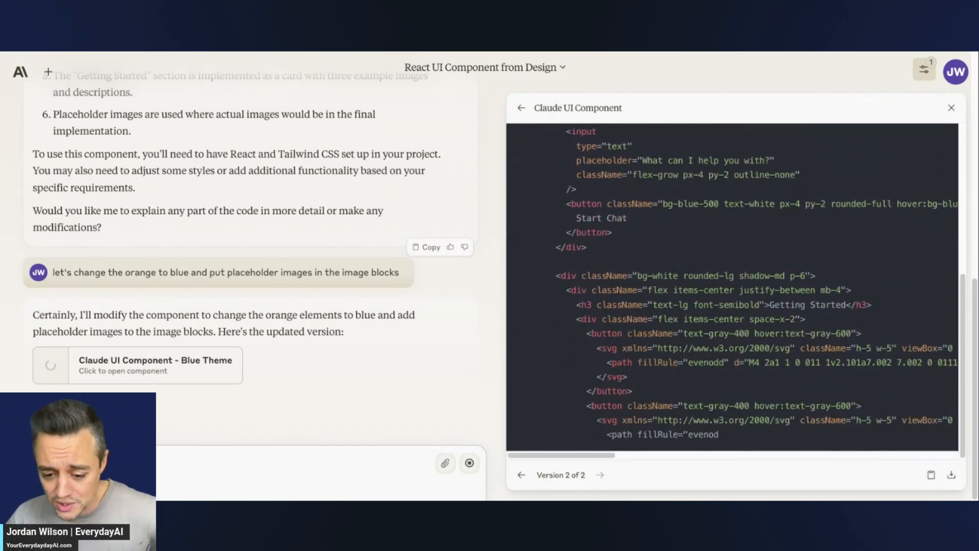
{"action": "scroll", "scroll_direction": "down", "scroll_amount": 3}
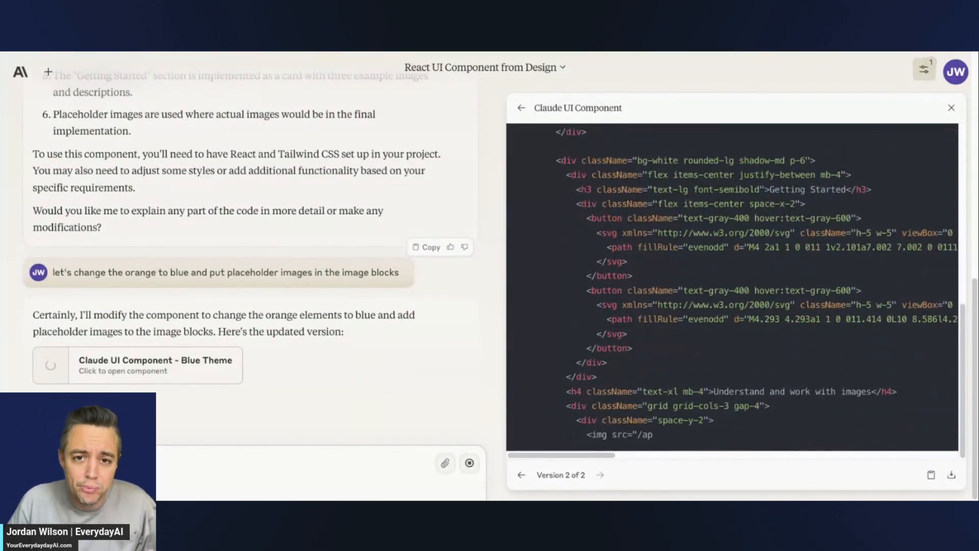
{"action": "scroll", "scroll_direction": "down", "scroll_amount": 3}
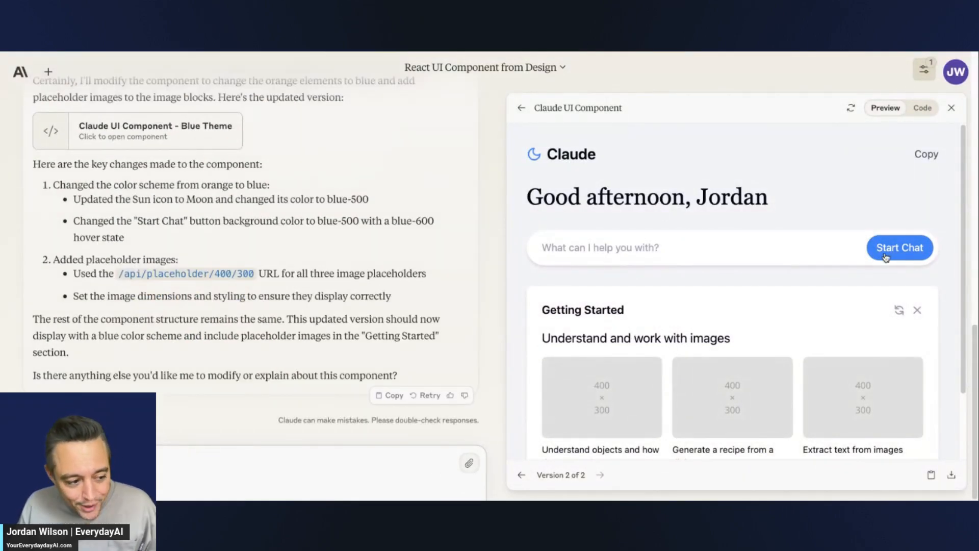
{"action": "mouse_move", "coordinate": [901, 286]}
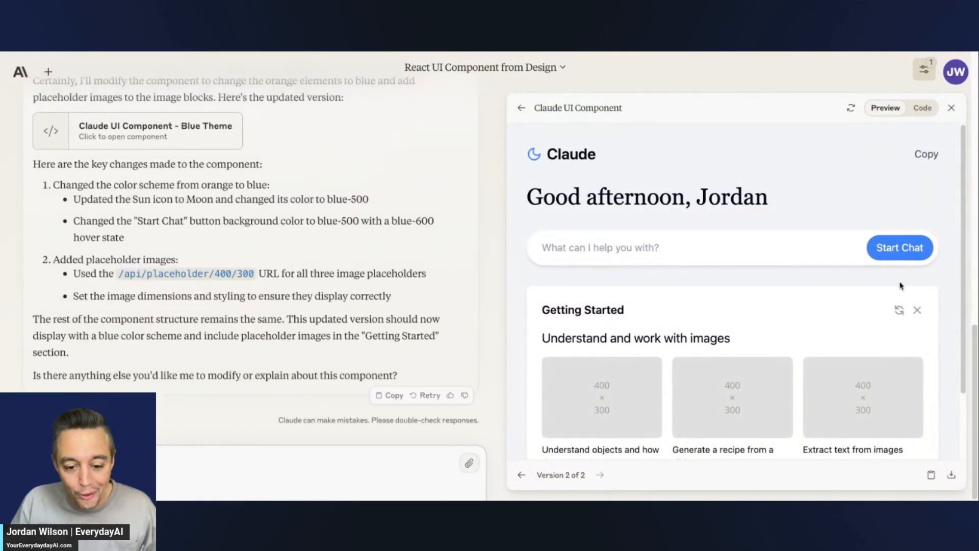
{"action": "scroll", "scroll_direction": "down", "scroll_amount": 3}
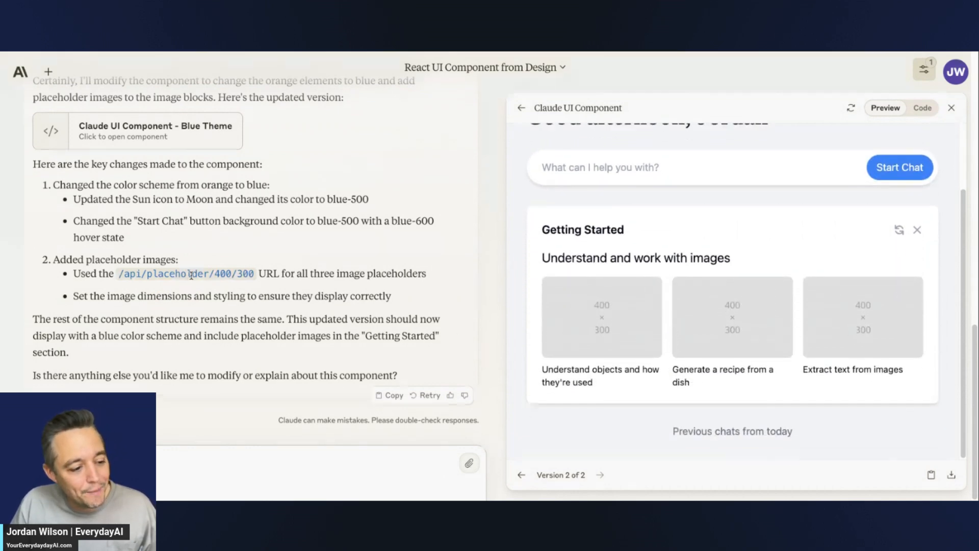
{"action": "left_click_drag", "start_coordinate": [99, 296], "coordinate": [392, 295]}
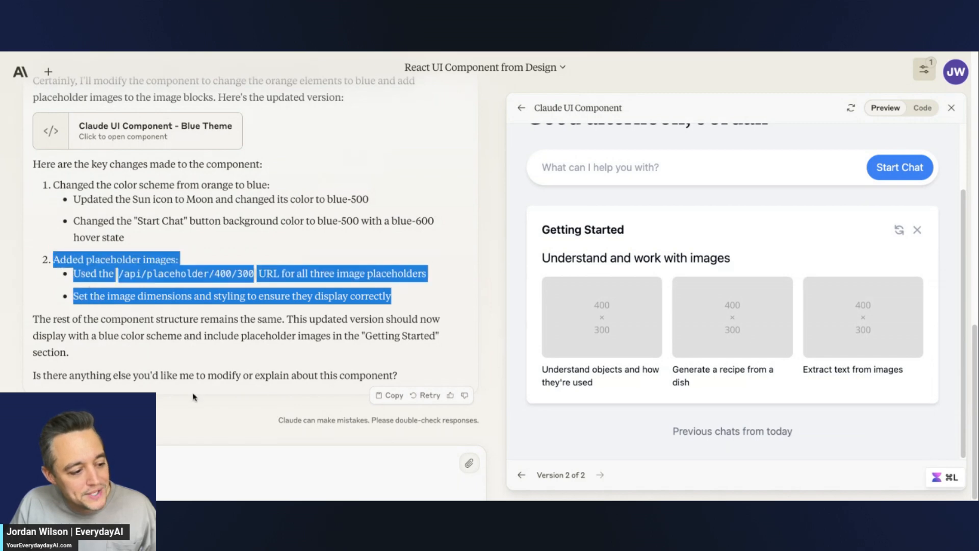
{"action": "mouse_move", "coordinate": [582, 342]}
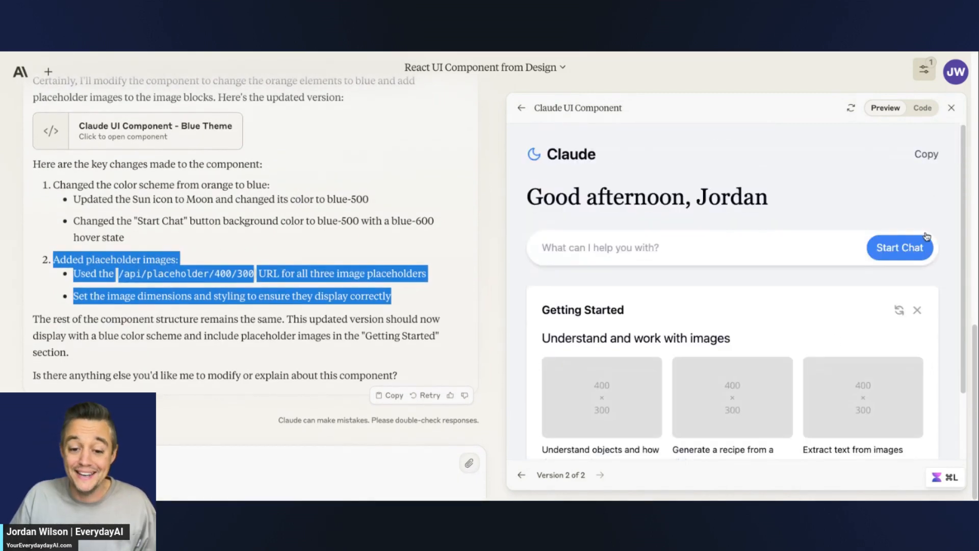
{"action": "left_click", "coordinate": [922, 108]}
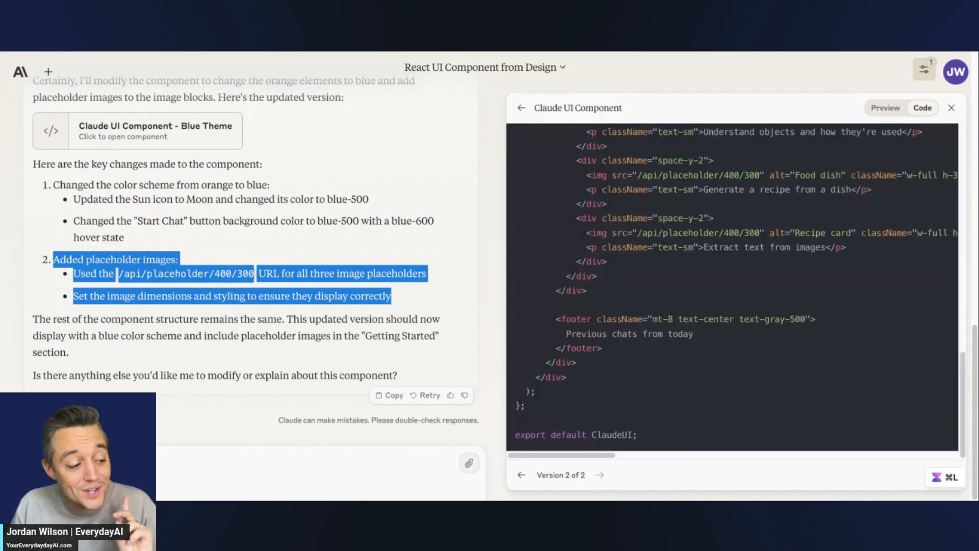
{"action": "left_click", "coordinate": [884, 108]}
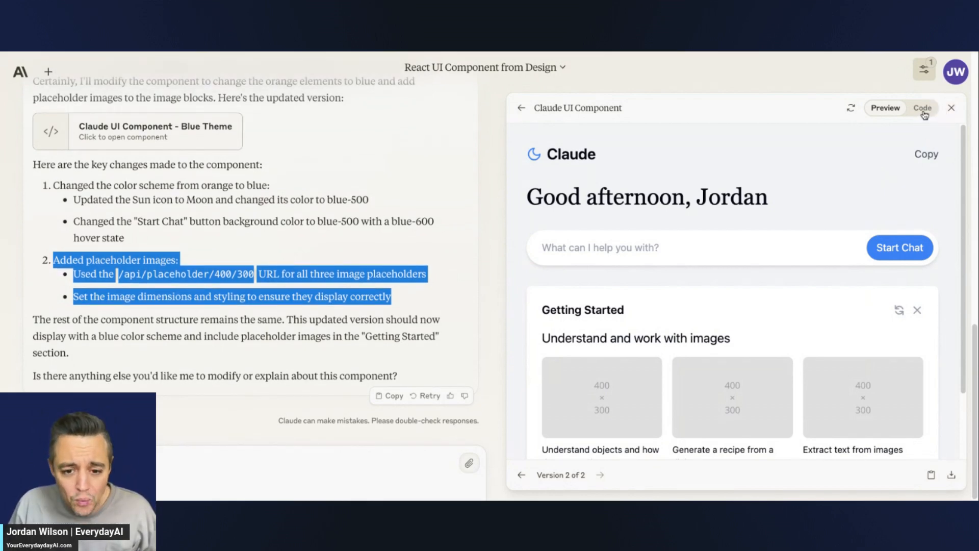
{"action": "left_click", "coordinate": [923, 108]}
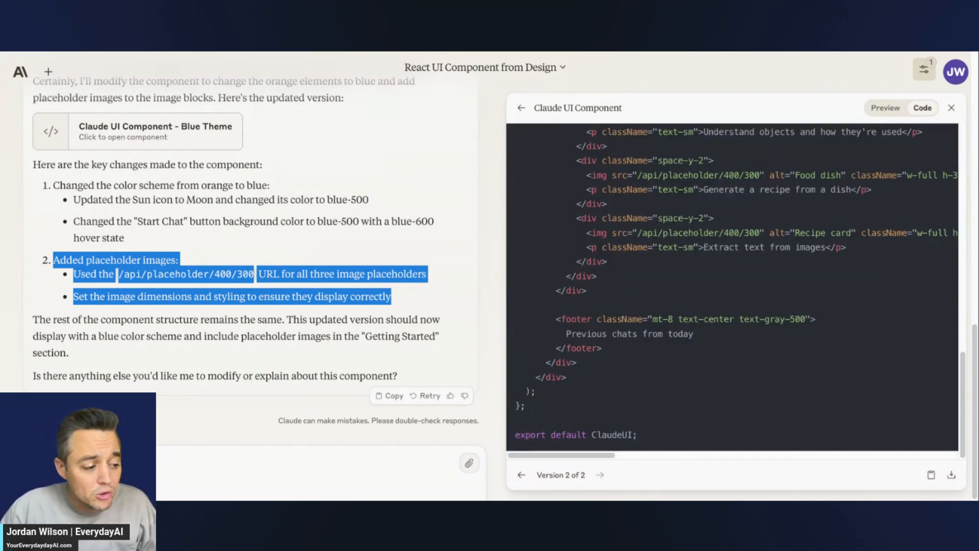
{"action": "left_click", "coordinate": [884, 107]}
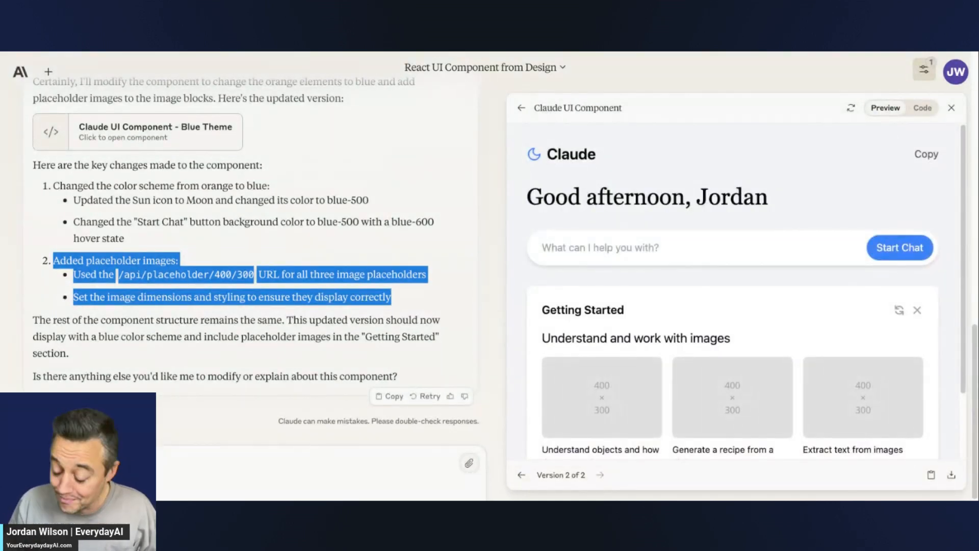
{"action": "mouse_move", "coordinate": [851, 107]}
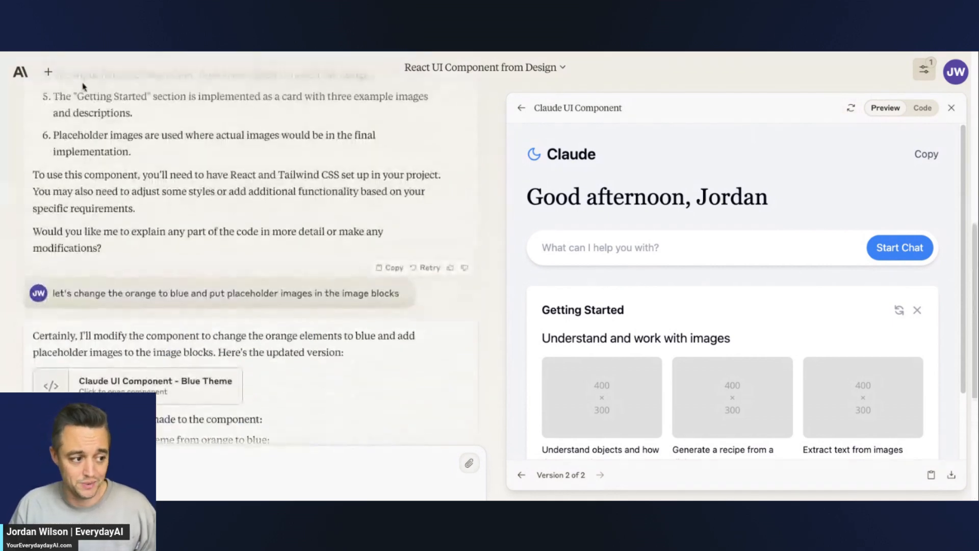
{"action": "scroll", "scroll_direction": "up", "scroll_amount": 3}
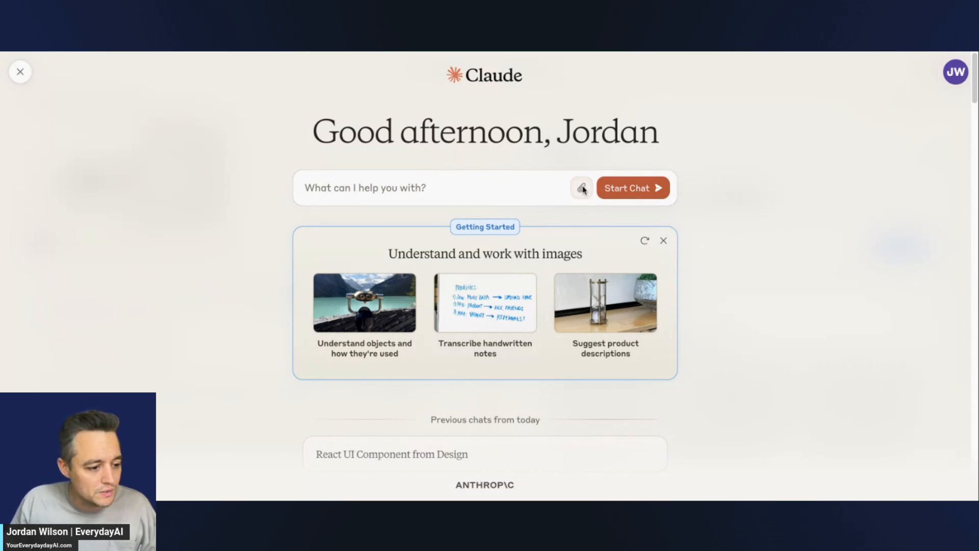
{"action": "mouse_move", "coordinate": [580, 188]}
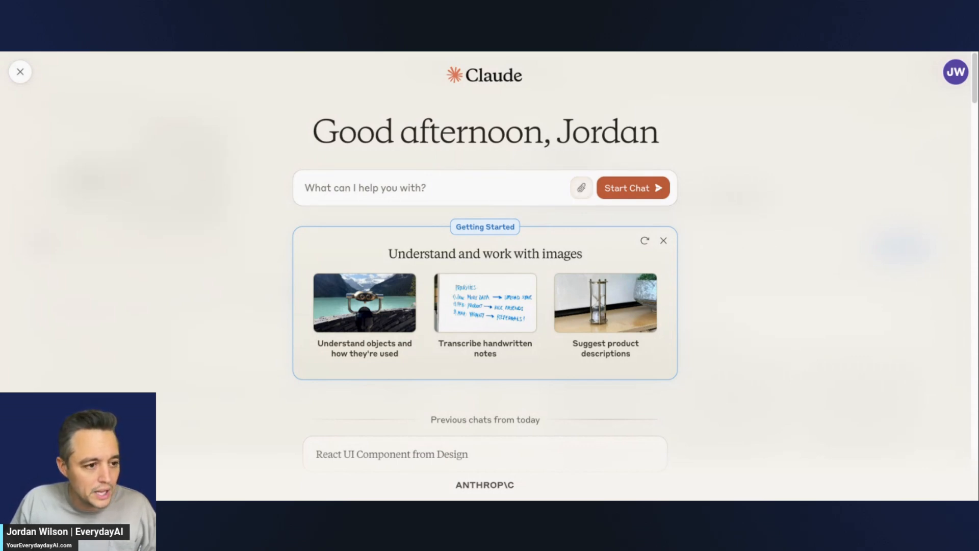
{"action": "mouse_move", "coordinate": [580, 187]}
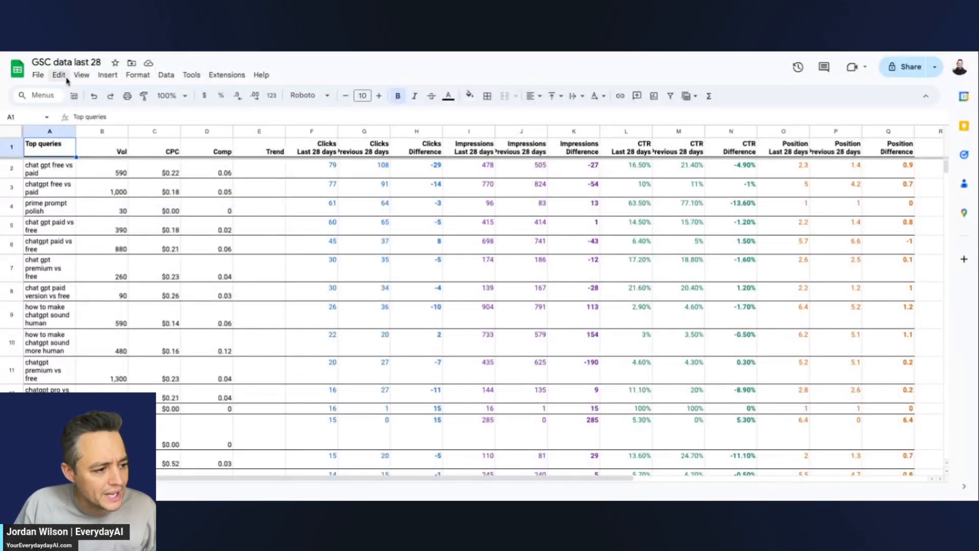
- Switch to the 'GSC data last 28' sheet and begin downloading it as CSV
{"action": "left_click", "coordinate": [37, 75]}
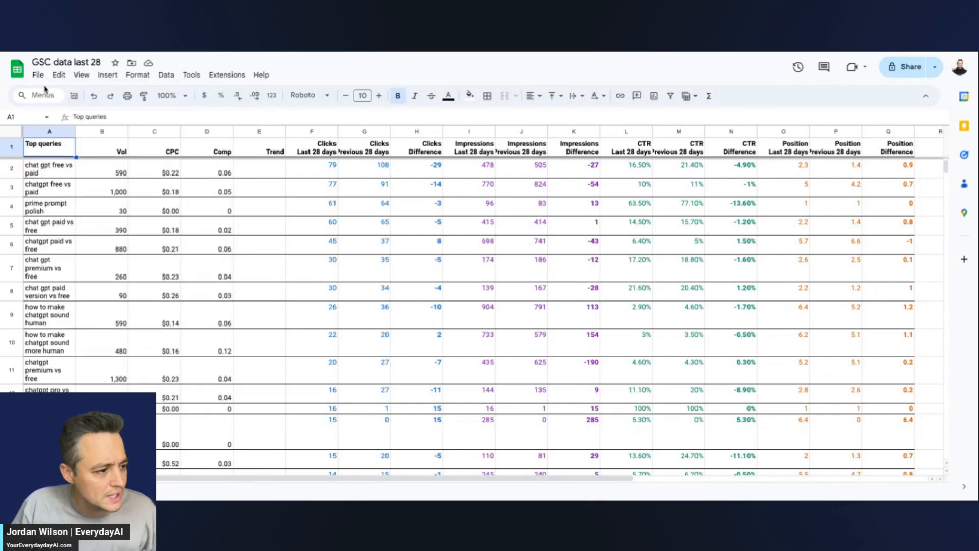
{"action": "left_click", "coordinate": [37, 75]}
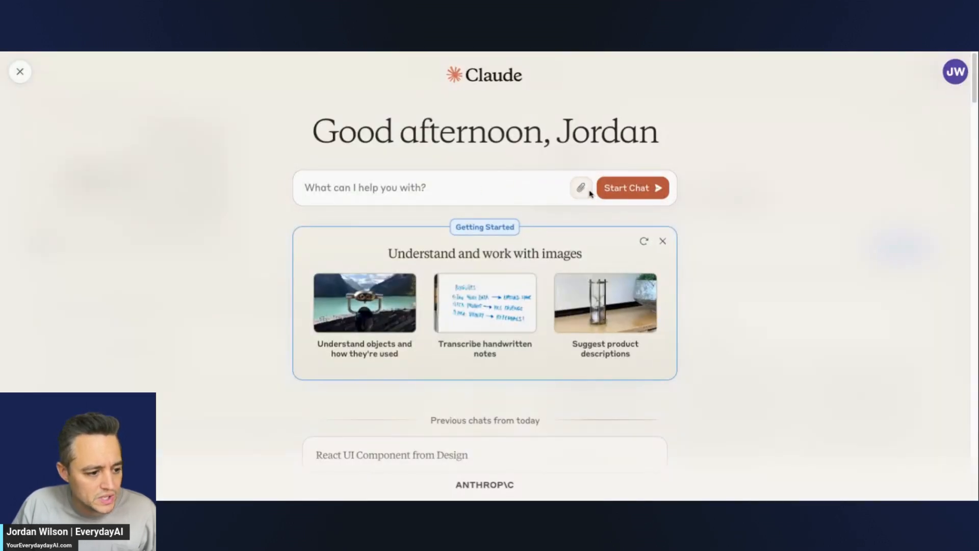
{"action": "mouse_move", "coordinate": [581, 189]}
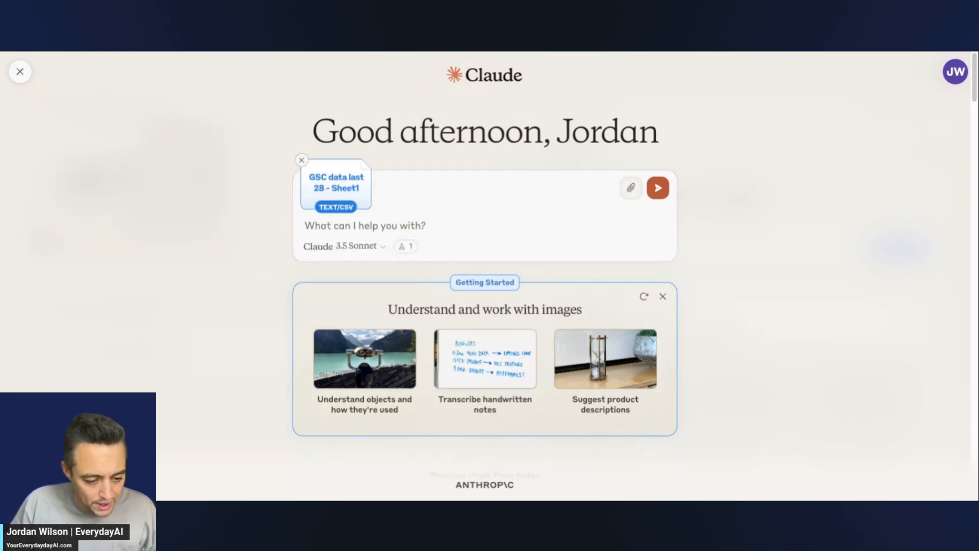
- Send the attached Search Console CSV asking for 10 deeper trends with bold headlines
{"action": "type", "text": "this is google search console data for my website, including monthly search volume estimates. there's columns for clicks, impressions, CTR, as well as google position. This is for queries that are driving traffic to my website, but I'll later share with you another spreadsheet with similar data but for pages. In both sheets, there's 'last 3 months' which are the last"}
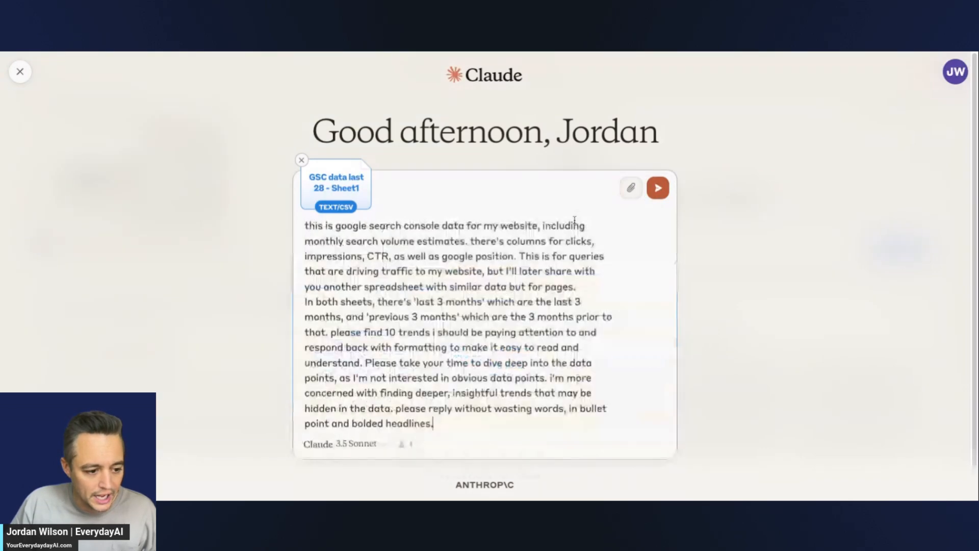
{"action": "mouse_move", "coordinate": [631, 187]}
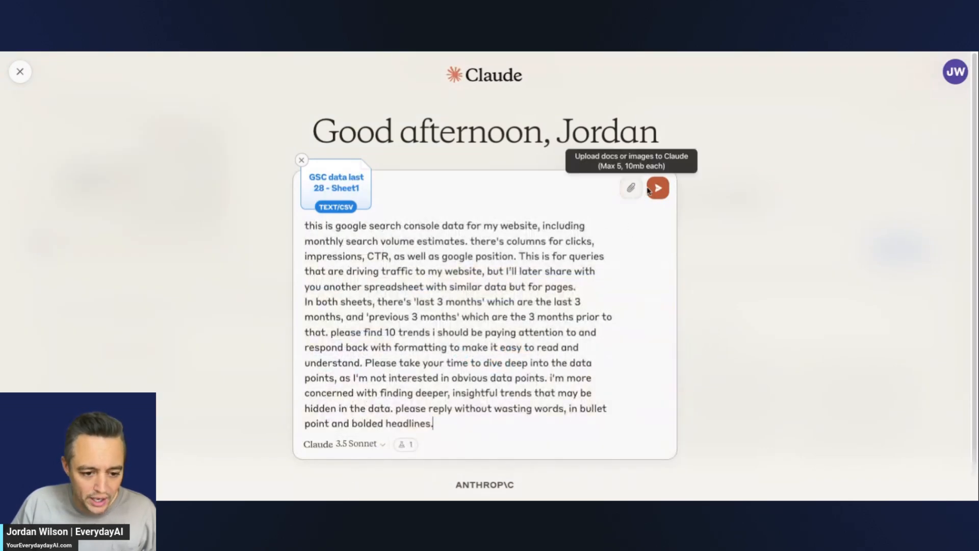
{"action": "left_click", "coordinate": [657, 187]}
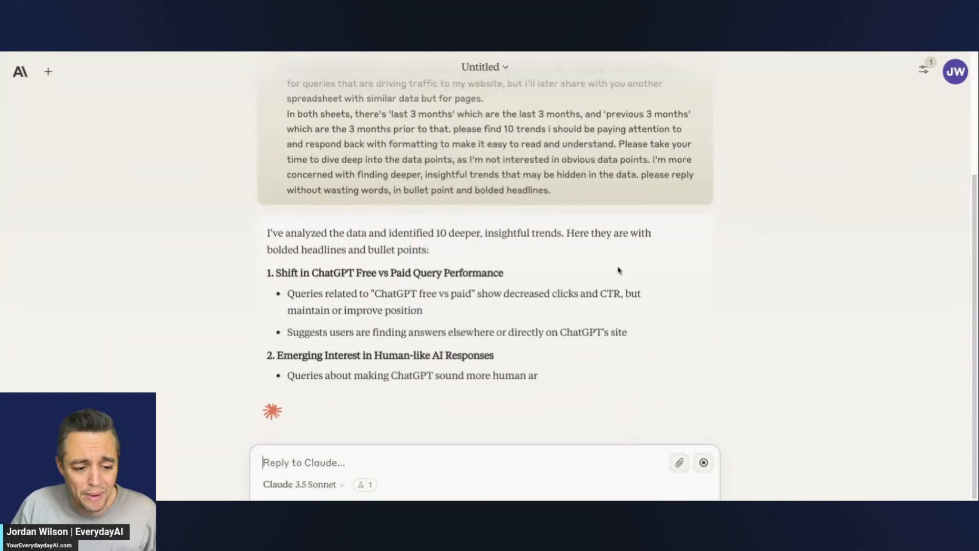
- Scroll through Claude's numbered list of website traffic trends
{"action": "scroll", "scroll_direction": "down", "scroll_amount": 3}
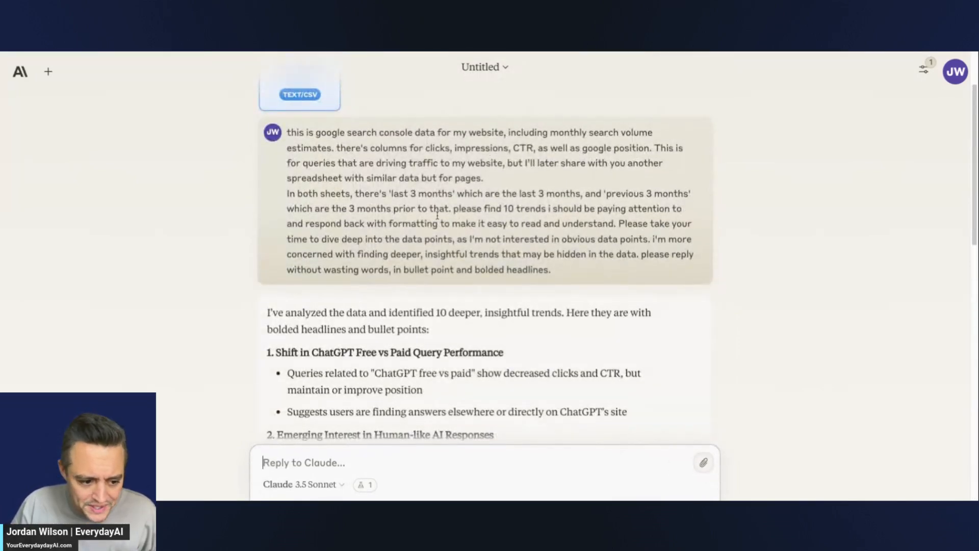
{"action": "scroll", "scroll_direction": "down", "scroll_amount": 3}
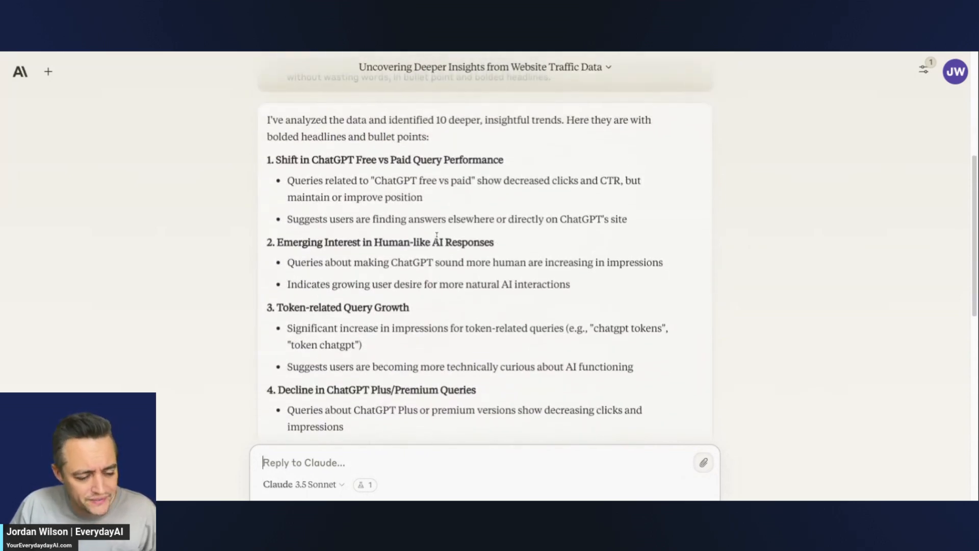
{"action": "scroll", "scroll_direction": "down", "scroll_amount": 3}
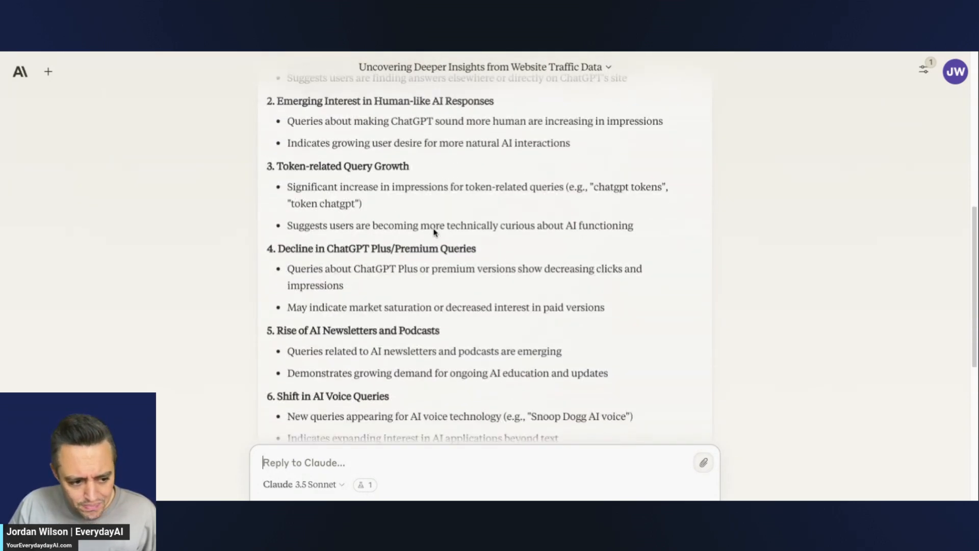
{"action": "scroll", "scroll_direction": "down", "scroll_amount": 3}
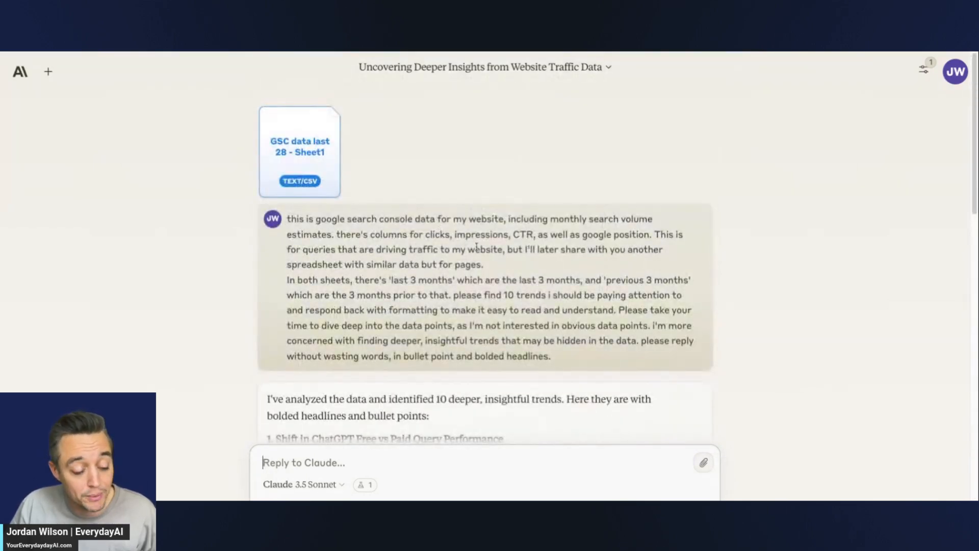
{"action": "scroll", "scroll_direction": "down", "scroll_amount": 3}
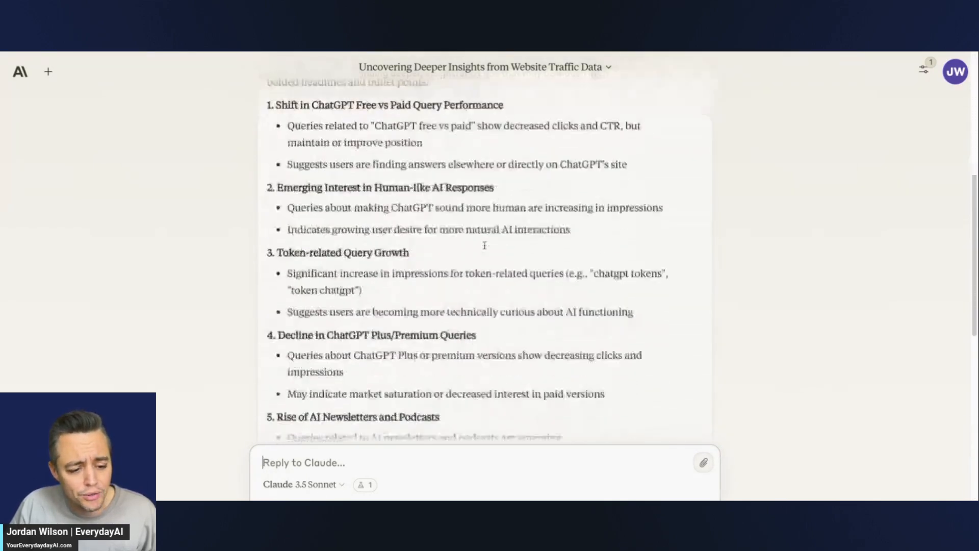
{"action": "scroll", "scroll_direction": "down", "scroll_amount": 3}
{"action": "type", "text": "Create a simple business dashboard based on this data."}
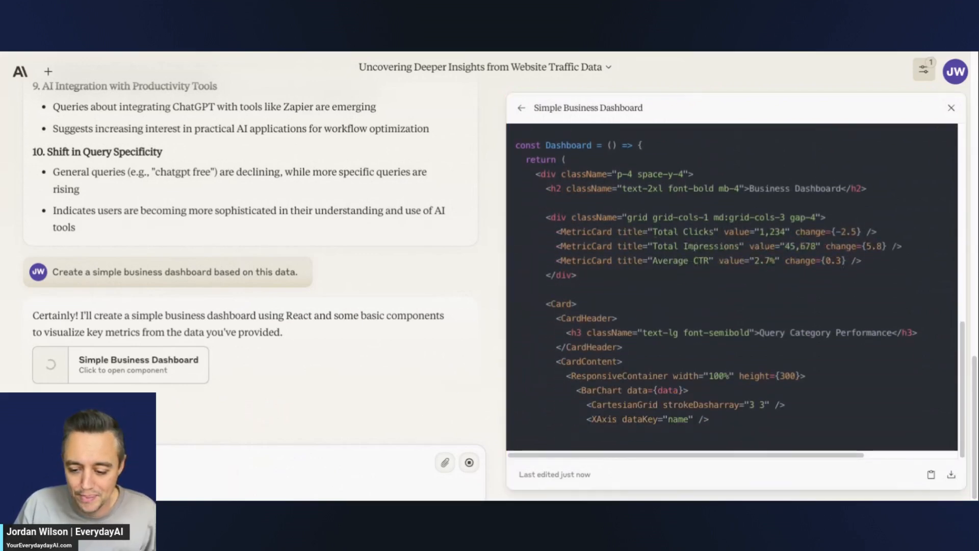
- Preview the Simple Business Dashboard showing Total Clicks, Total Impressions and Average CTR
{"action": "scroll", "scroll_direction": "down", "scroll_amount": 3}
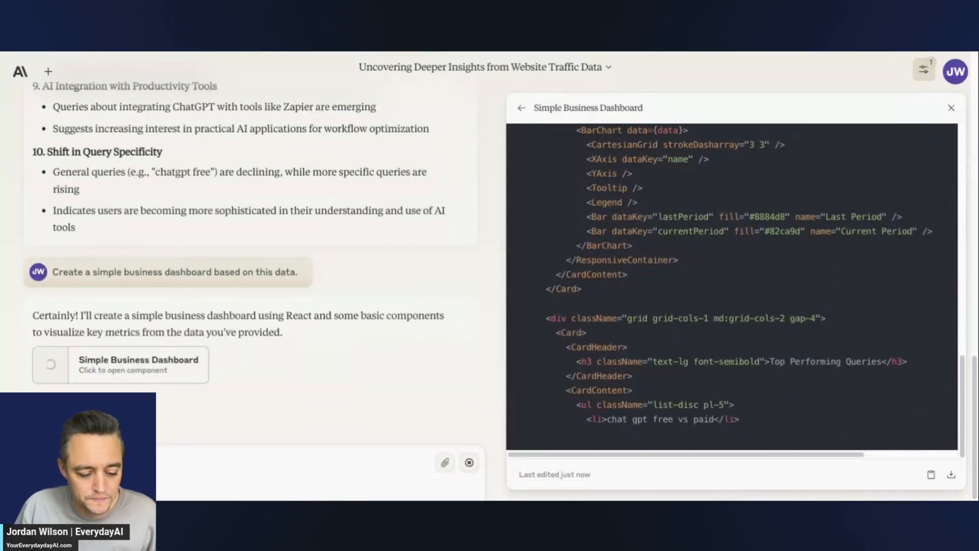
{"action": "scroll", "scroll_direction": "down", "scroll_amount": 3}
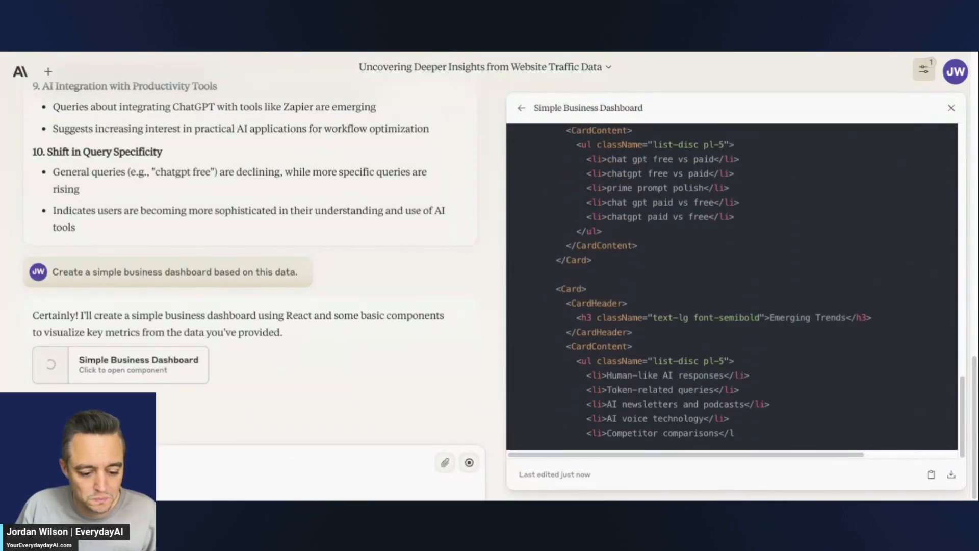
{"action": "left_click", "coordinate": [883, 107]}
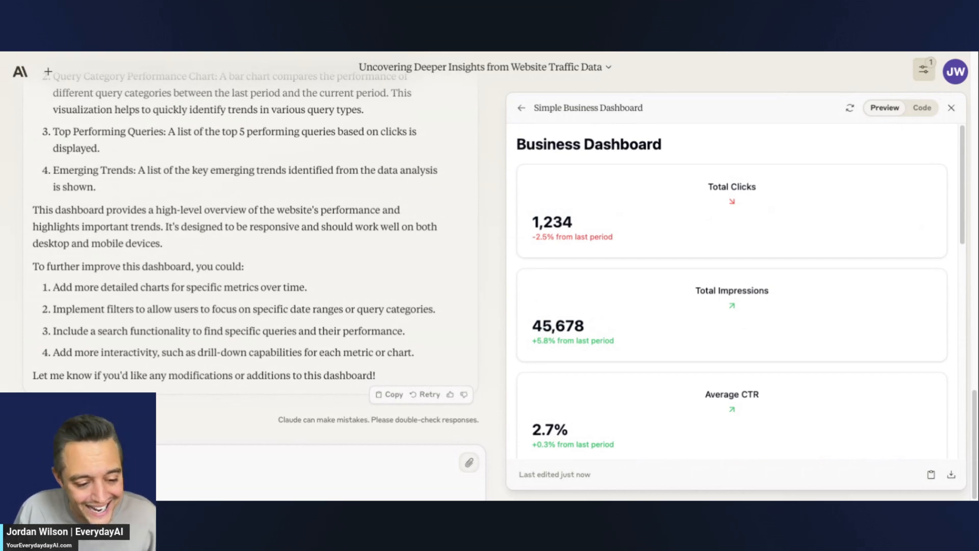
{"action": "scroll", "scroll_direction": "down", "scroll_amount": 3}
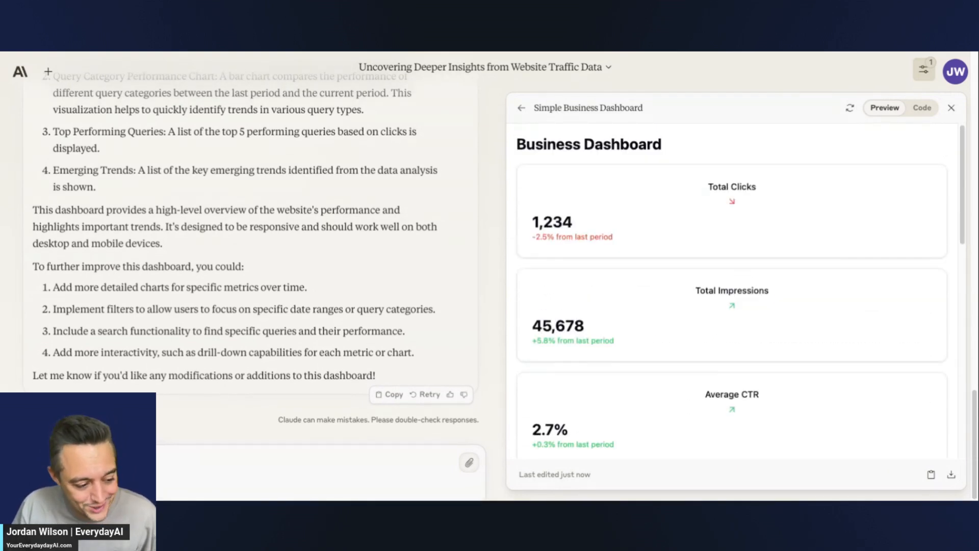
{"action": "mouse_move", "coordinate": [177, 427]}
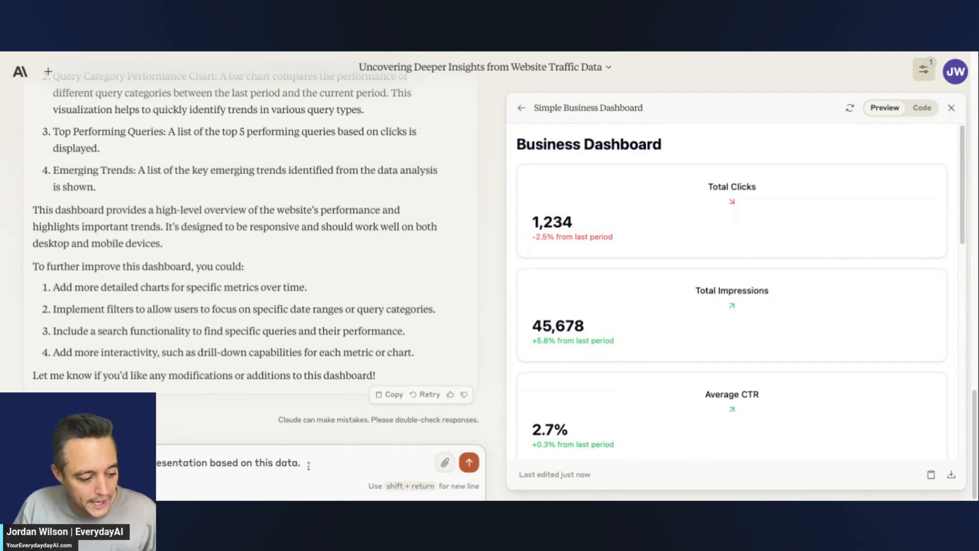
- Request a JS-based presentation and scroll the Data Insights Presentation code as it generates
{"action": "left_click", "coordinate": [467, 462]}
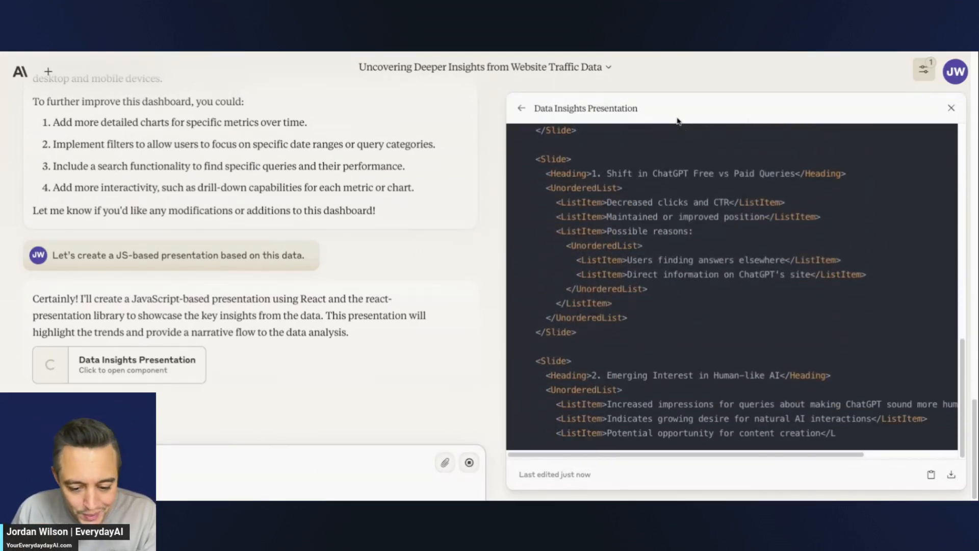
{"action": "scroll", "scroll_direction": "down", "scroll_amount": 3}
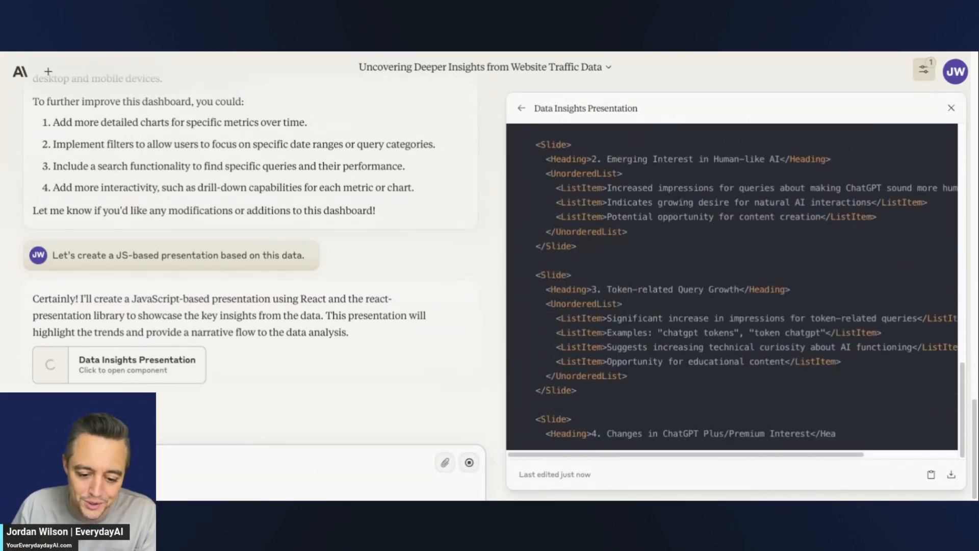
{"action": "scroll", "scroll_direction": "down", "scroll_amount": 3}
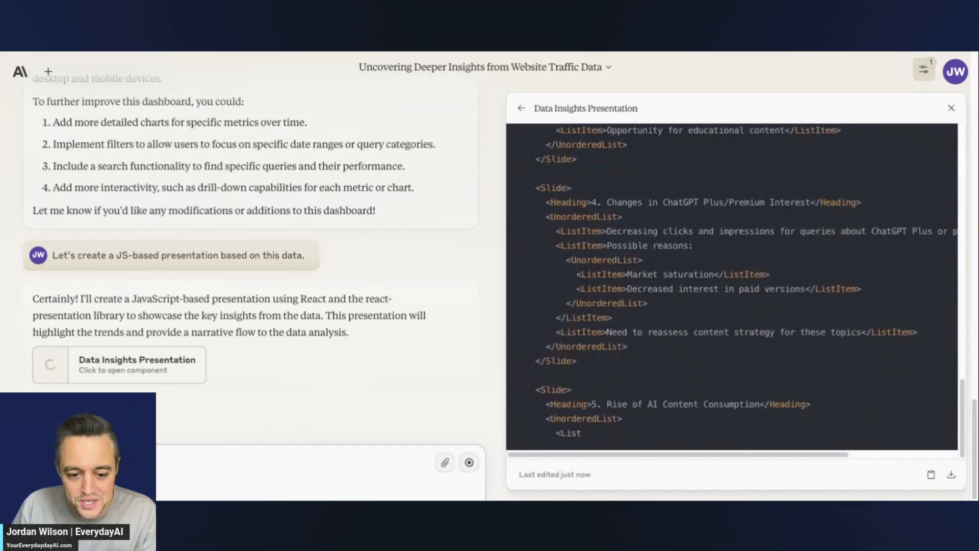
{"action": "scroll", "scroll_direction": "down", "scroll_amount": 3}
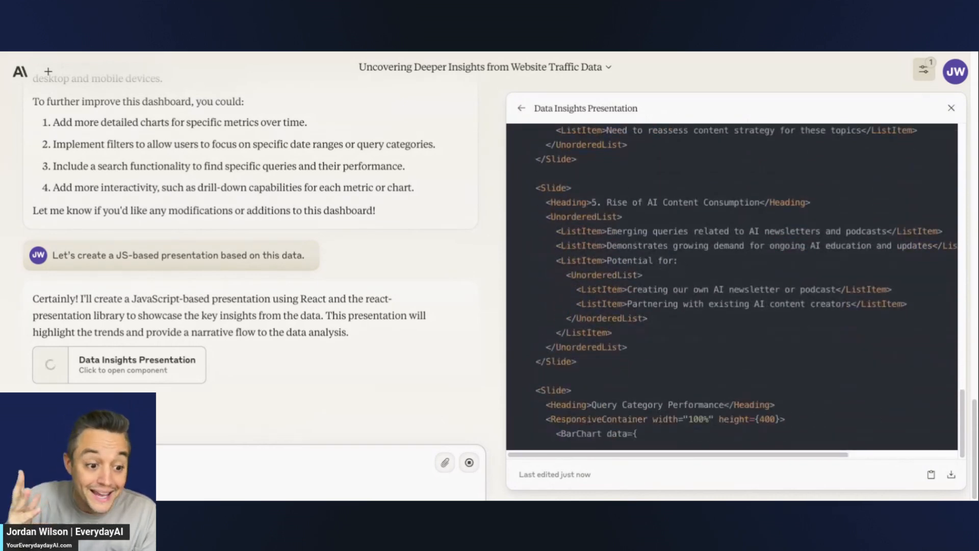
{"action": "scroll", "scroll_direction": "down", "scroll_amount": 3}
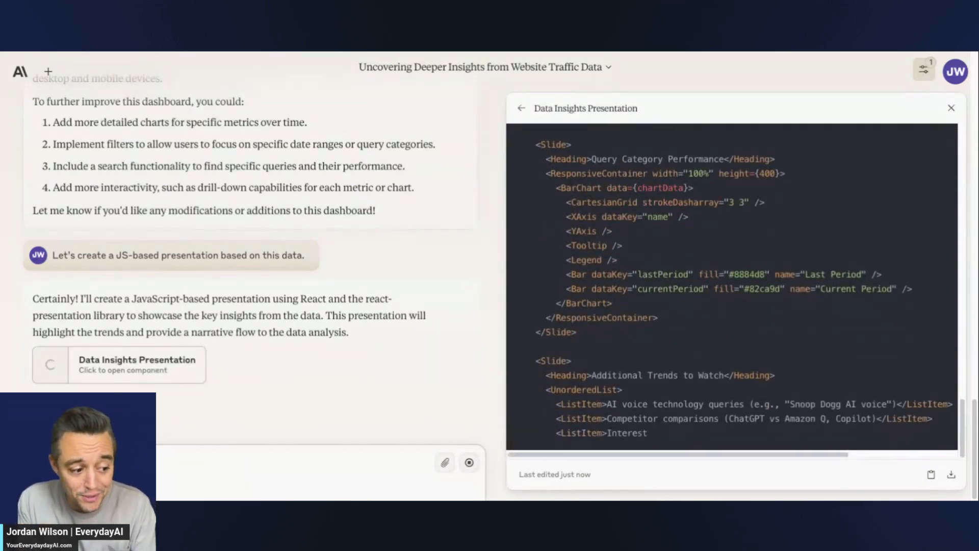
{"action": "scroll", "scroll_direction": "down", "scroll_amount": 3}
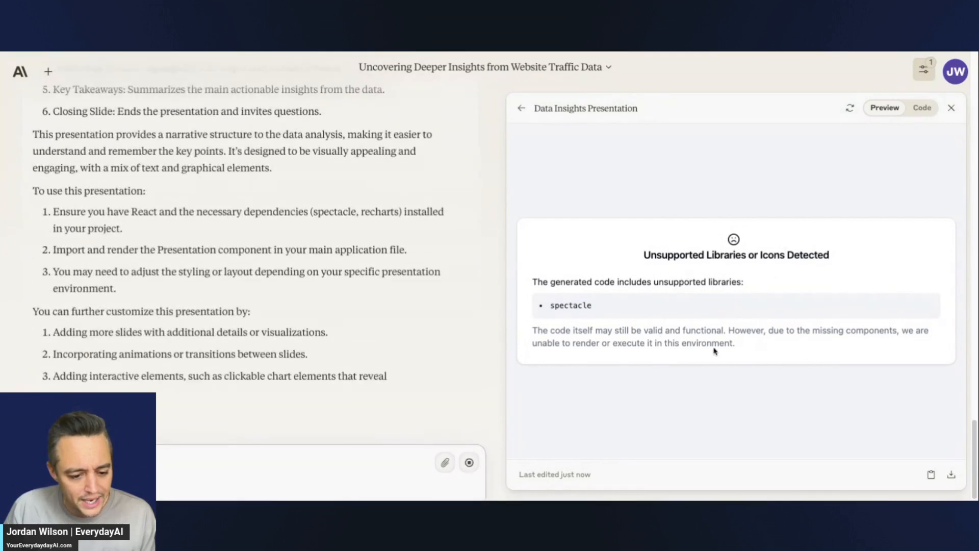
- Scroll the reply while the preview reports the unsupported 'spectacle' library
{"action": "scroll", "scroll_direction": "down", "scroll_amount": 3}
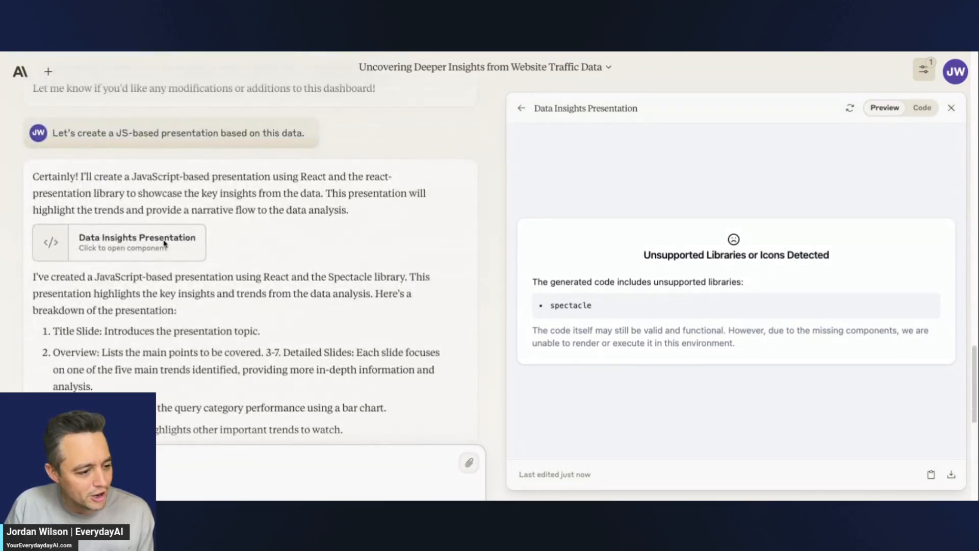
{"action": "scroll", "scroll_direction": "down", "scroll_amount": 3}
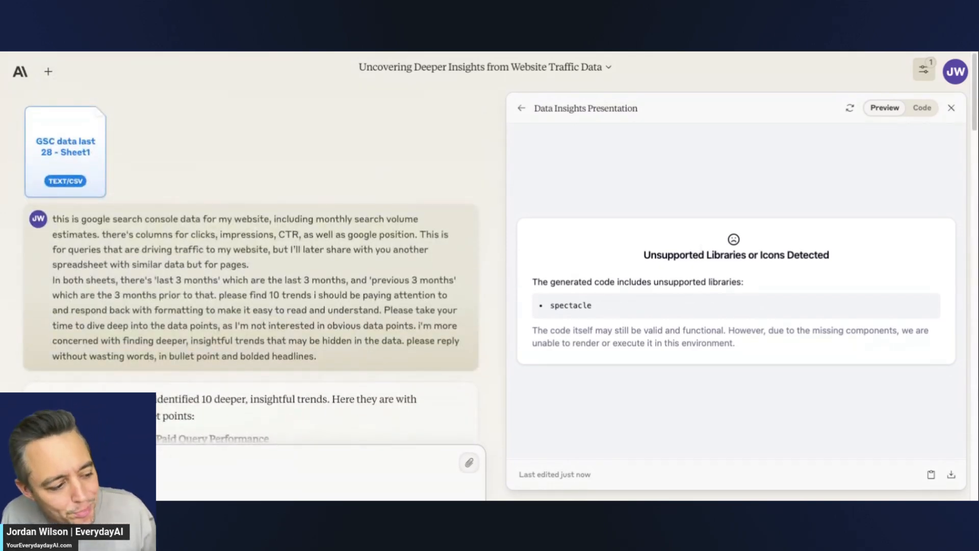
{"action": "mouse_move", "coordinate": [732, 210]}
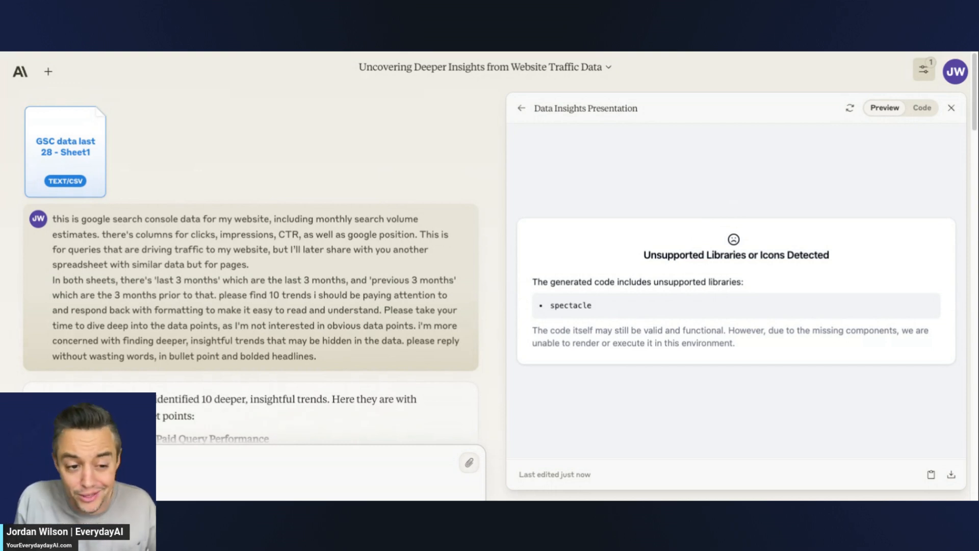
{"action": "mouse_move", "coordinate": [915, 98]}
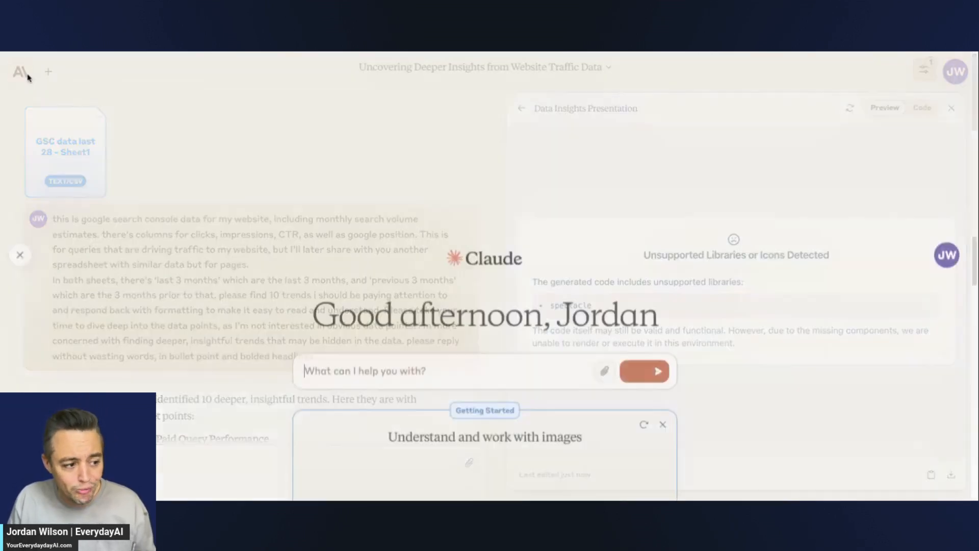
- Open Feature Preview from the profile menu to see Artifacts switched on
{"action": "left_click", "coordinate": [955, 71]}
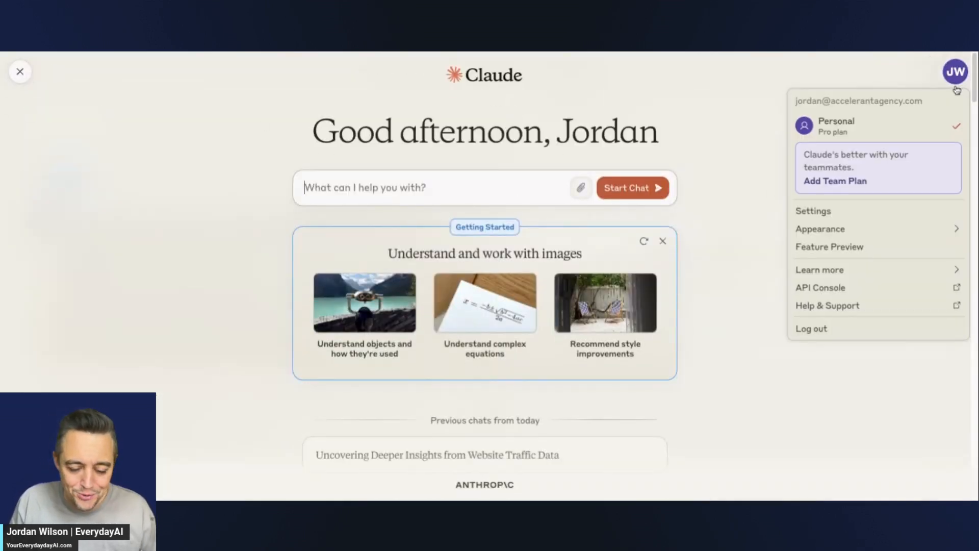
{"action": "left_click", "coordinate": [829, 245]}
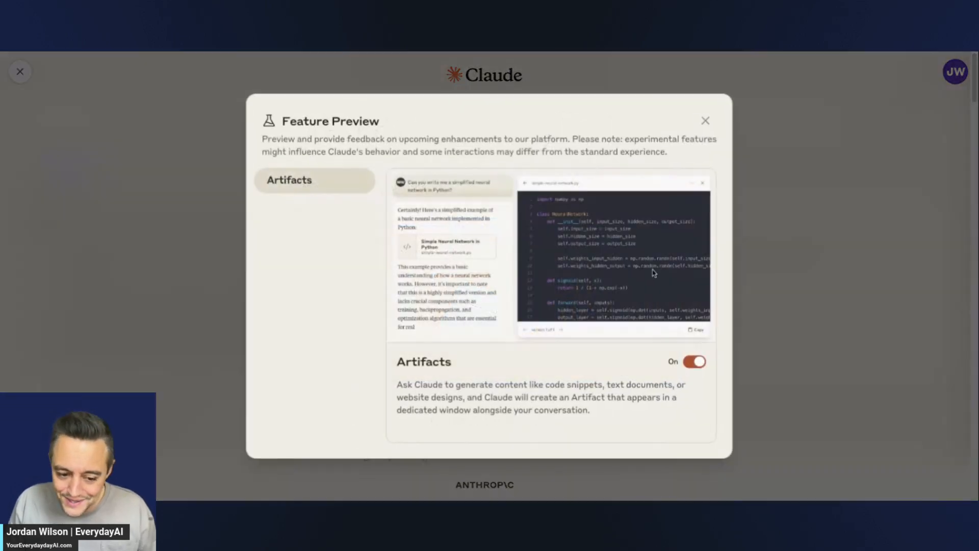